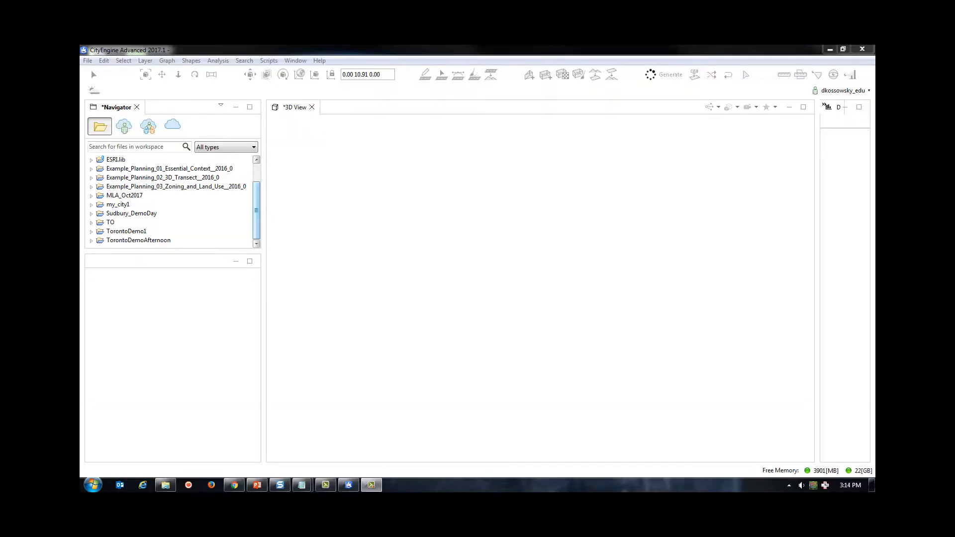
# Create a new CityEngine project named Victoria_Flood_Demo with its default folders.
pyautogui.click(87, 60)
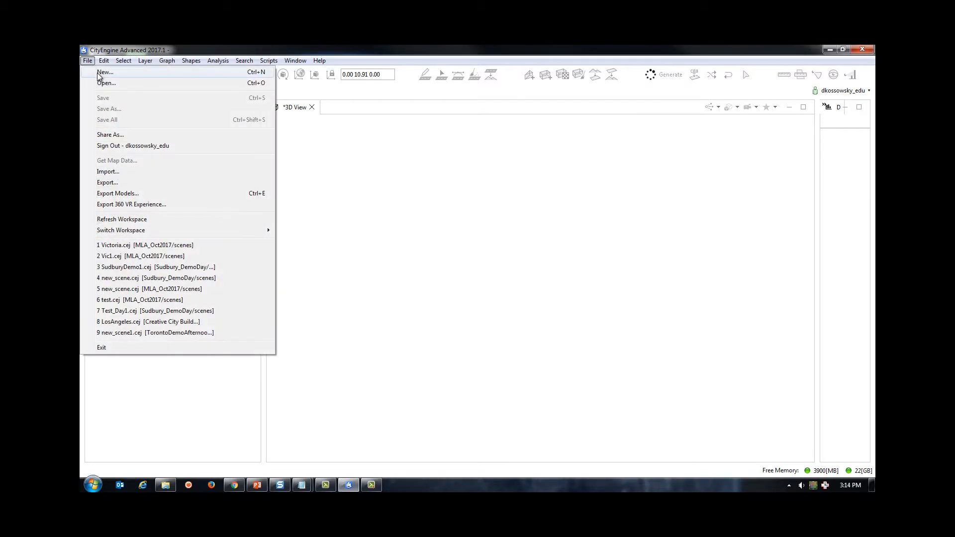
pyautogui.click(104, 71)
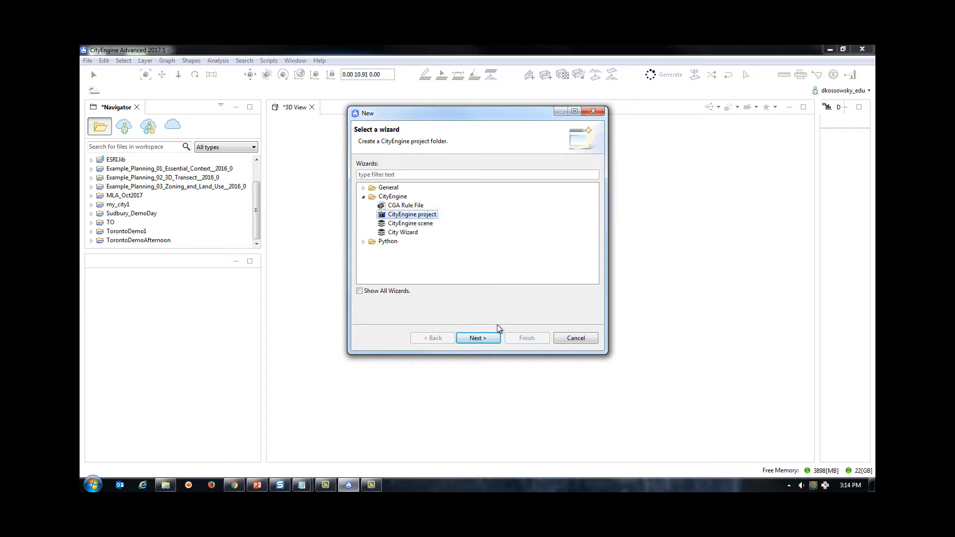
pyautogui.click(477, 338)
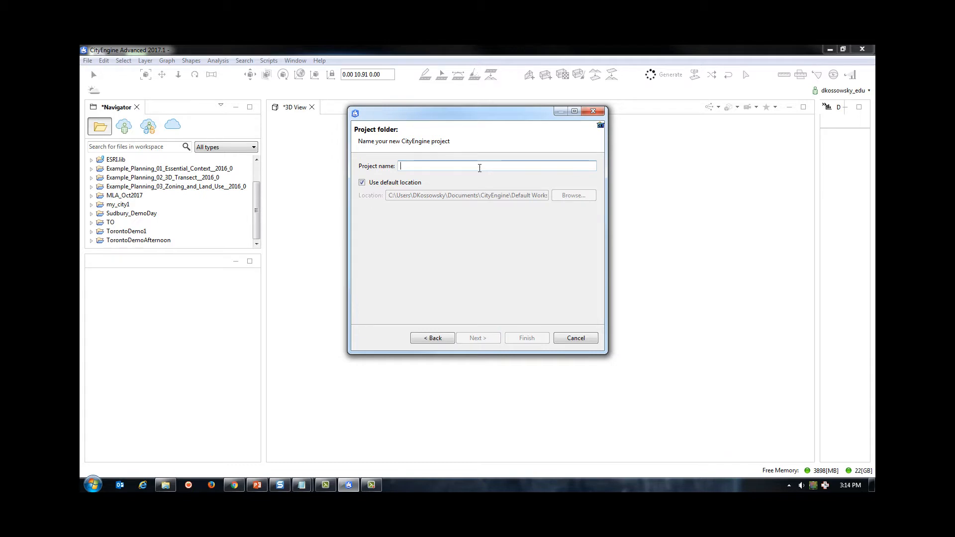
pyautogui.write('Victoria_Flood_')
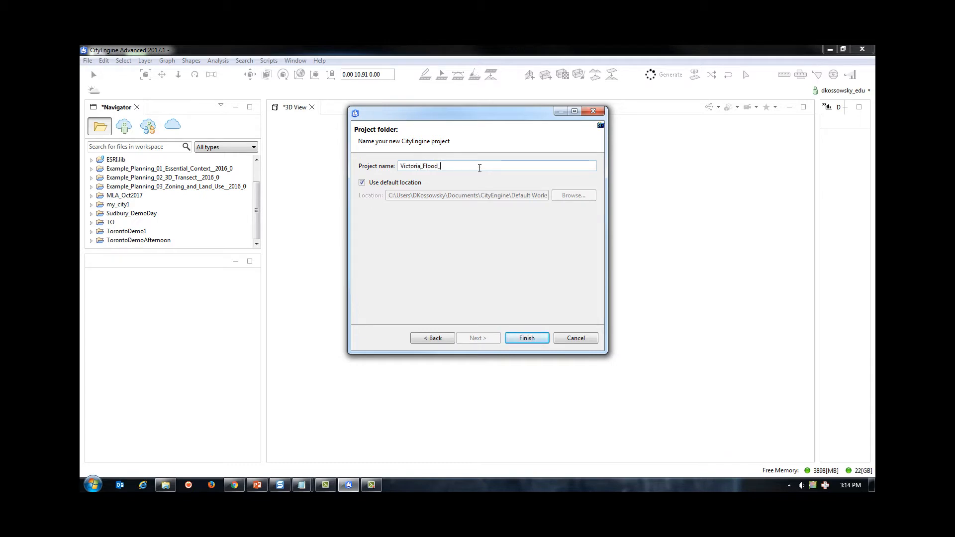
pyautogui.click(526, 338)
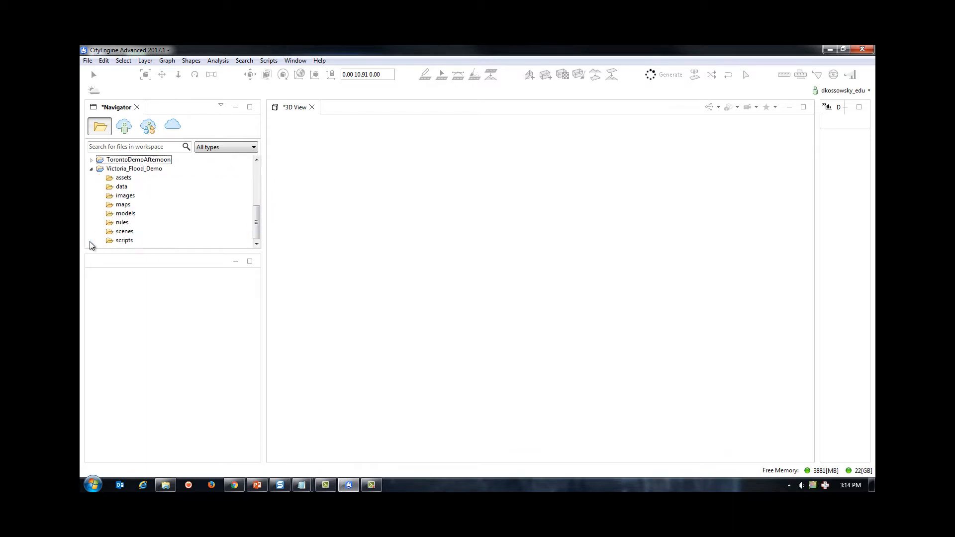
# Create a new CityEngine scene Flood_Impact.cej in the project's scenes folder.
pyautogui.rightClick(125, 231)
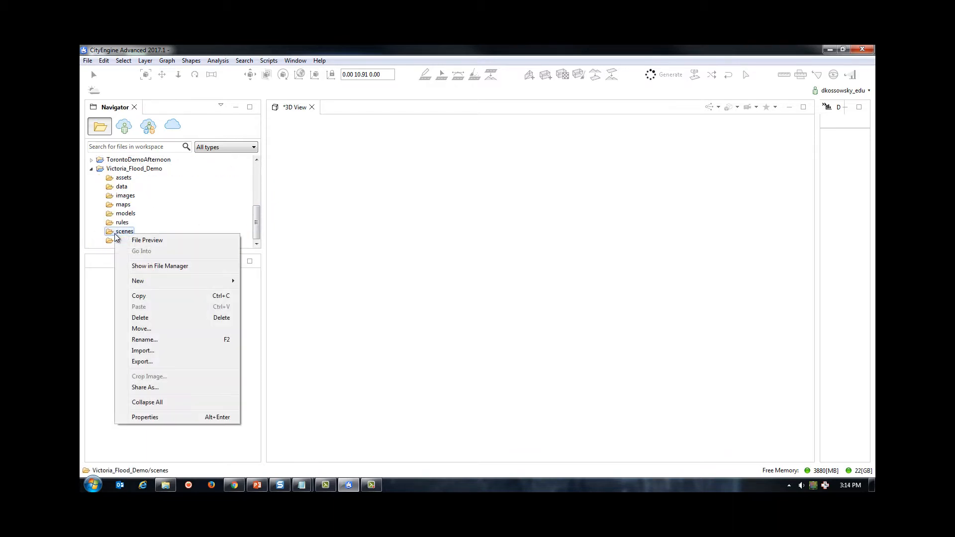
pyautogui.moveTo(138, 281)
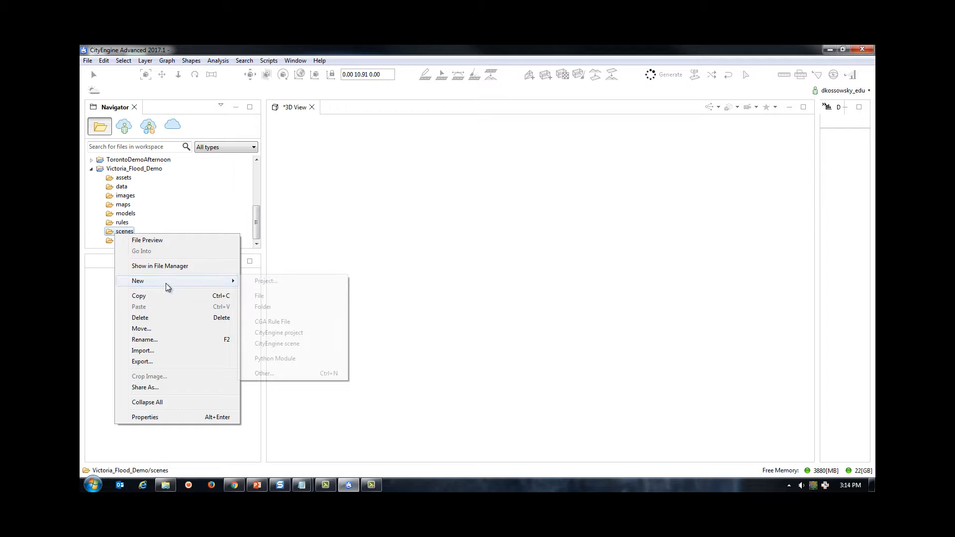
pyautogui.click(277, 344)
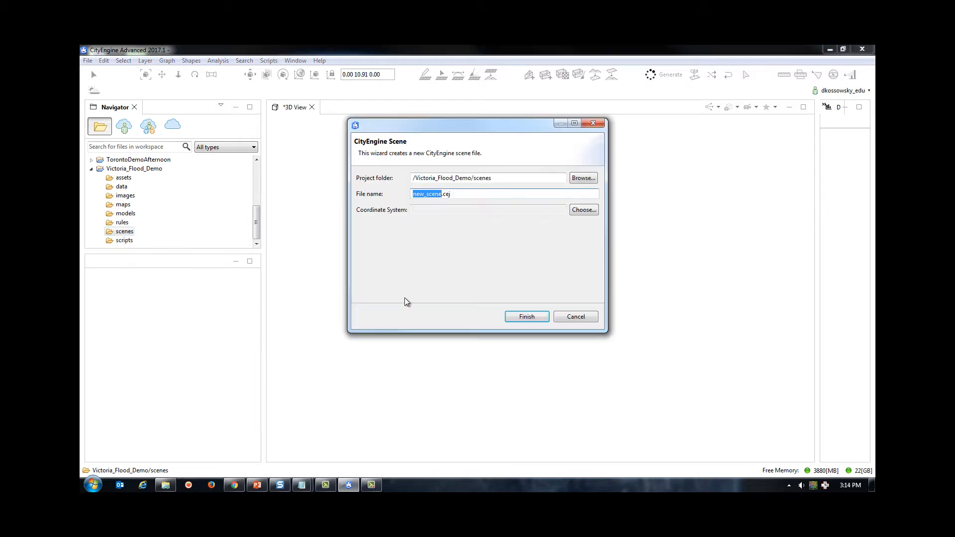
pyautogui.write('Flood_.cej')
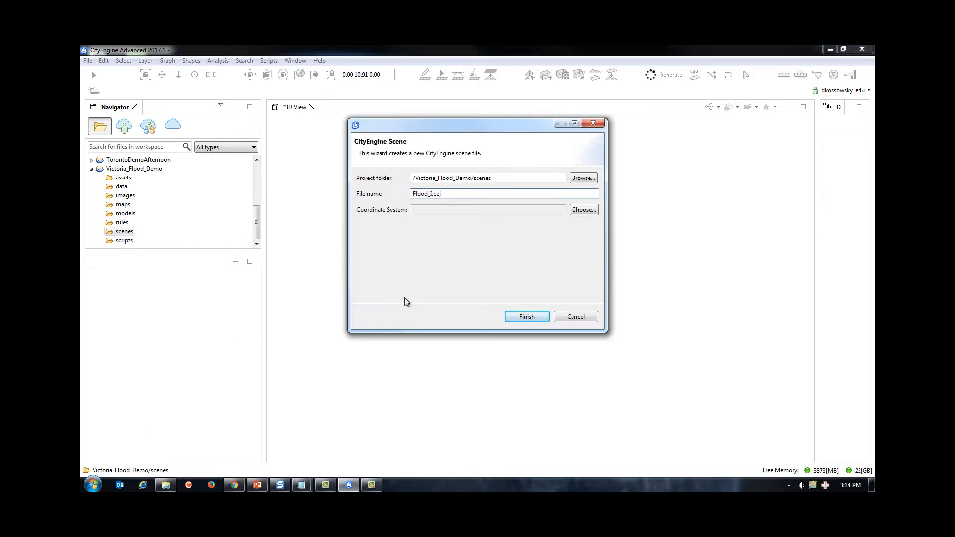
pyautogui.click(525, 316)
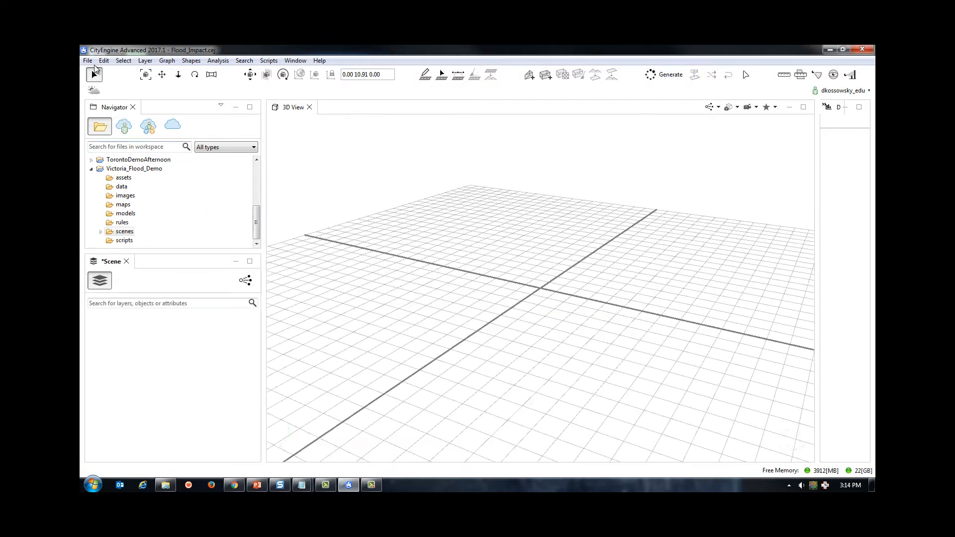
# Start a shapefile import of 10mFloodLevel.shp in NAD 1983 CSRS UTM Zone 10N.
pyautogui.click(87, 60)
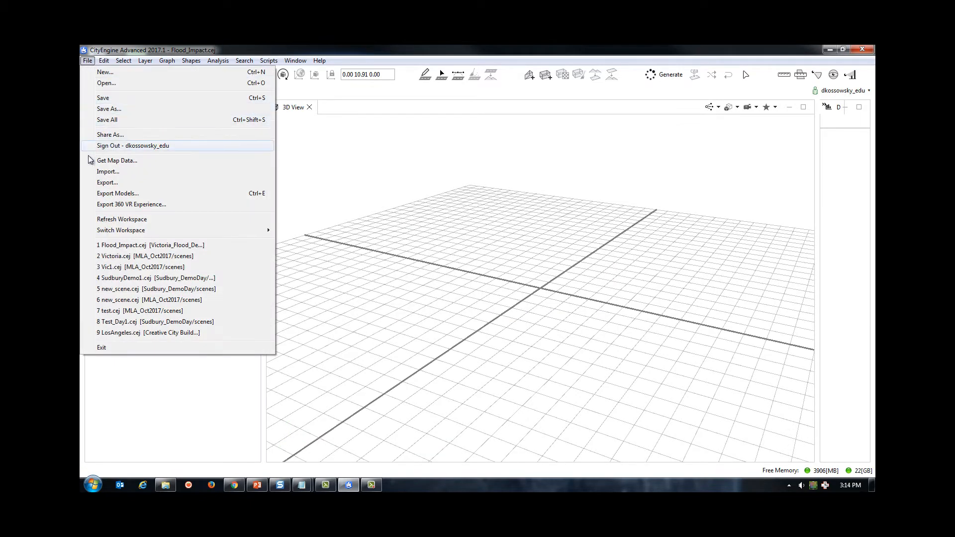
pyautogui.click(108, 171)
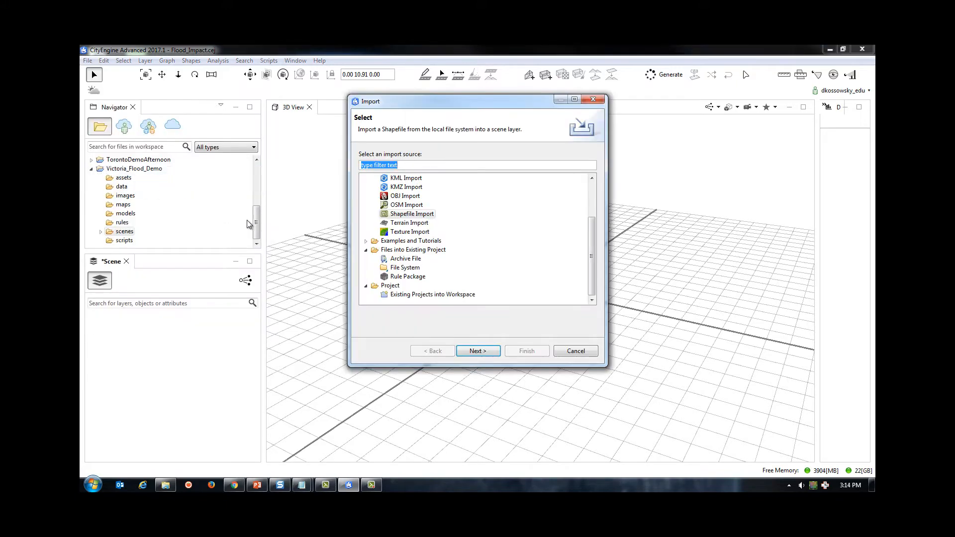
pyautogui.click(478, 351)
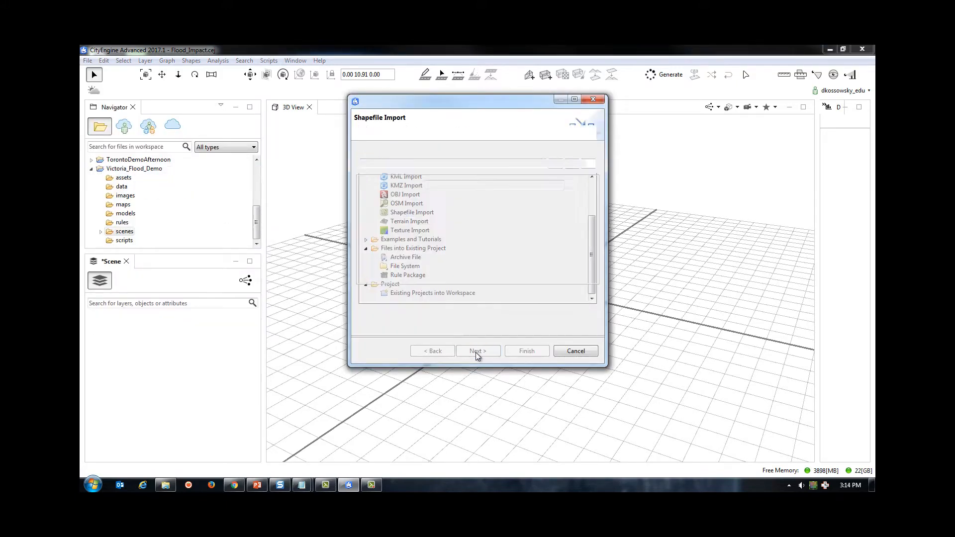
pyautogui.click(478, 351)
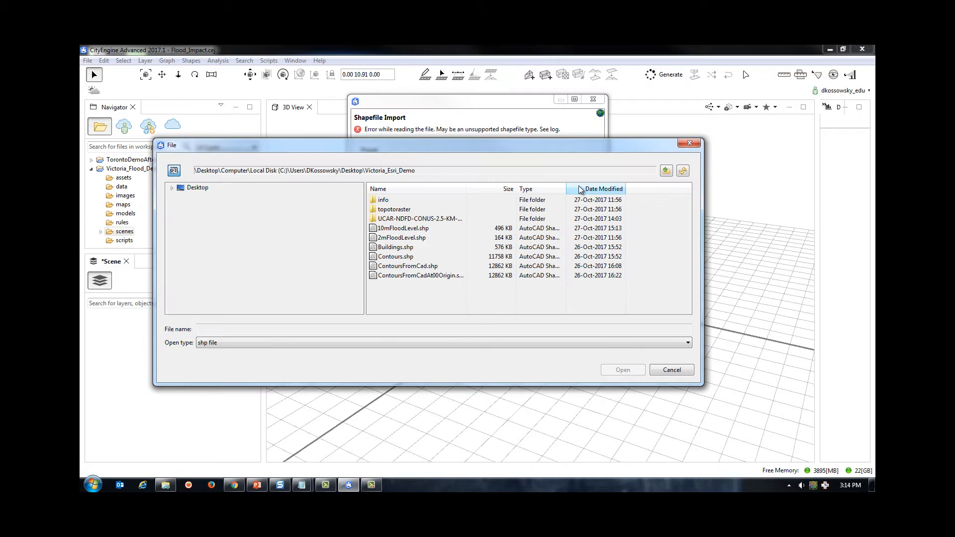
pyautogui.click(403, 228)
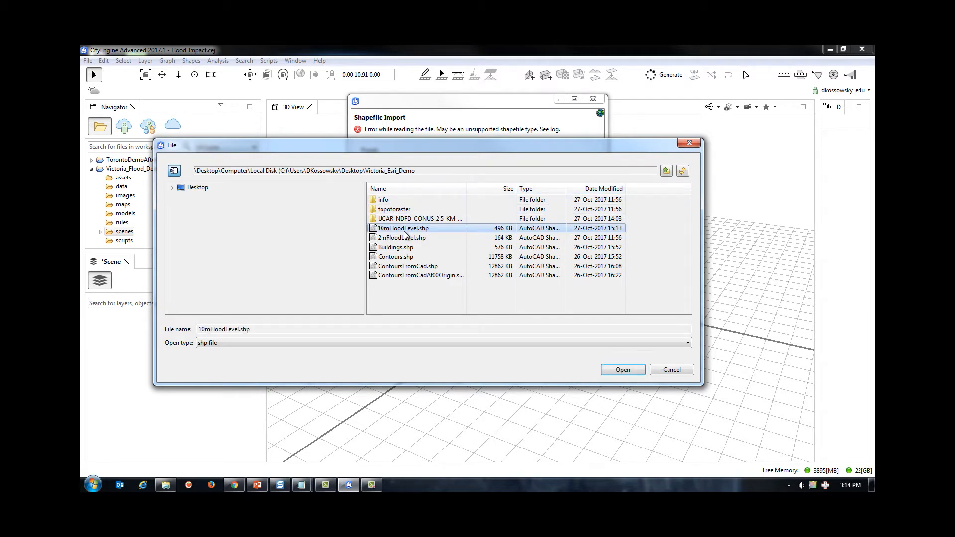
pyautogui.click(622, 370)
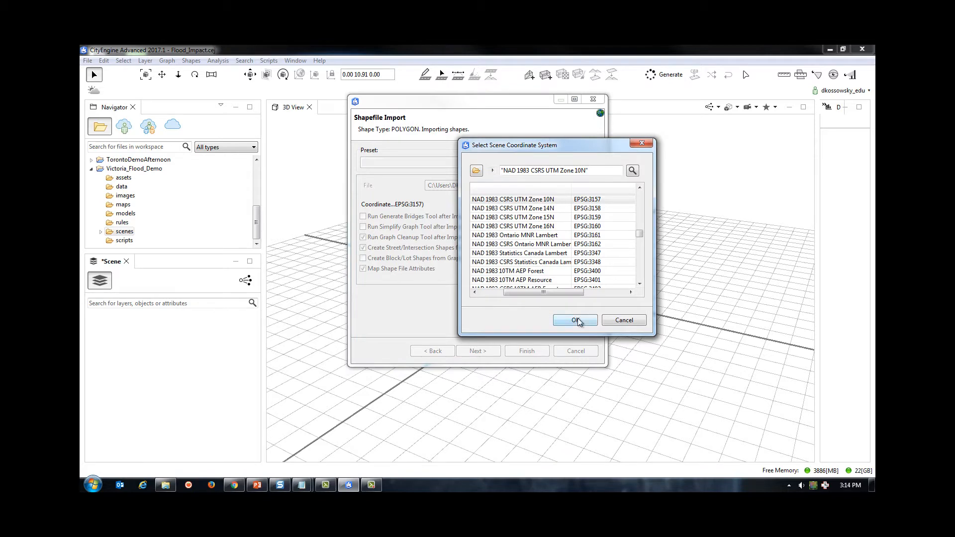
pyautogui.moveTo(550, 274)
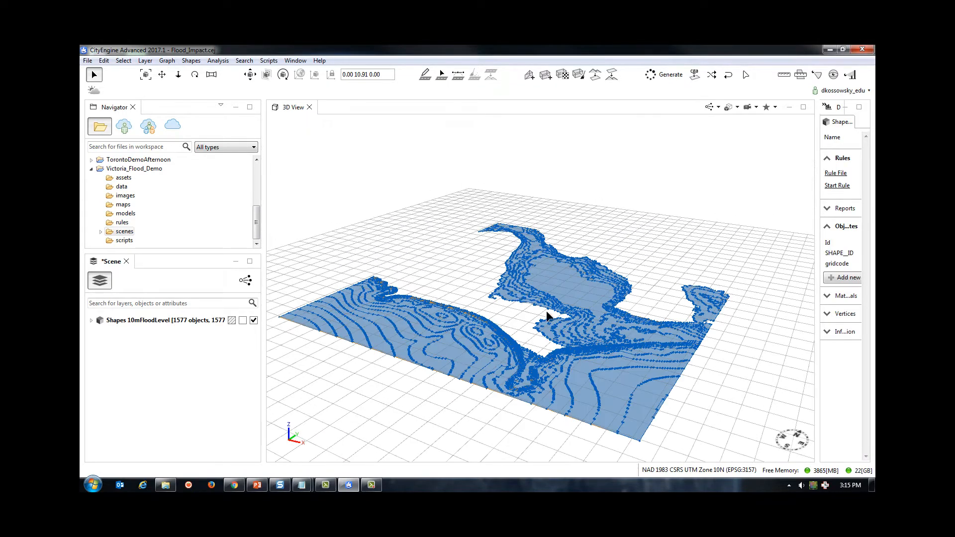
# Import Buildings.shp as a second shape layer with the building footprints.
pyautogui.click(88, 60)
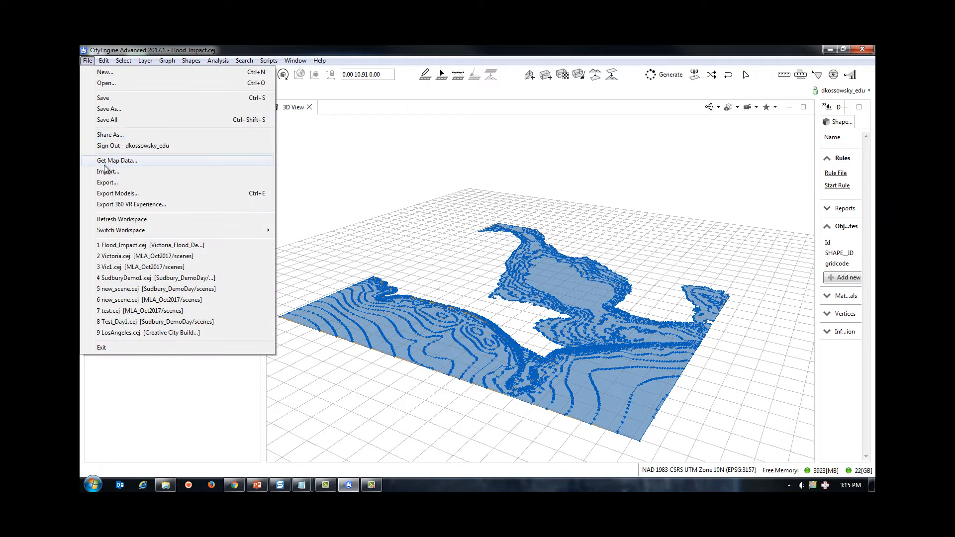
pyautogui.click(108, 171)
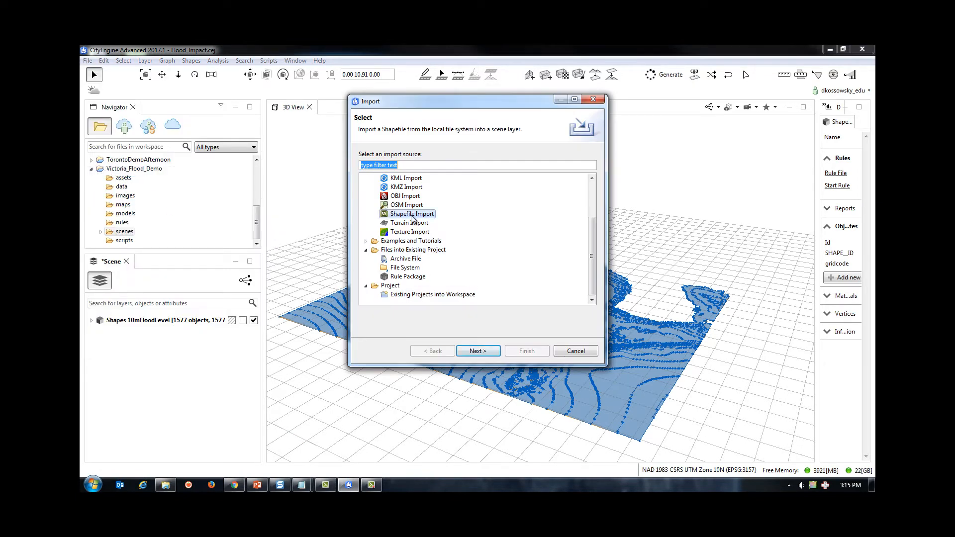
pyautogui.click(478, 351)
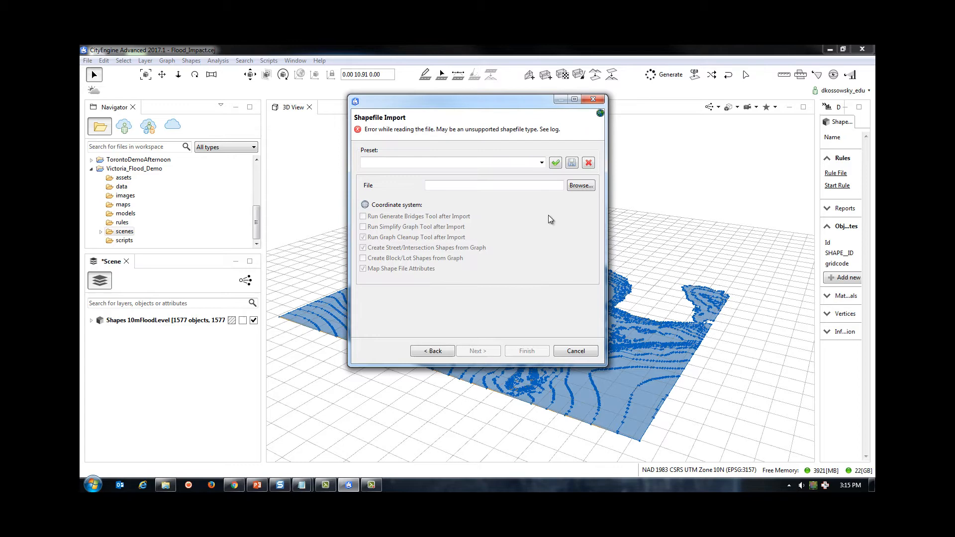
pyautogui.click(579, 185)
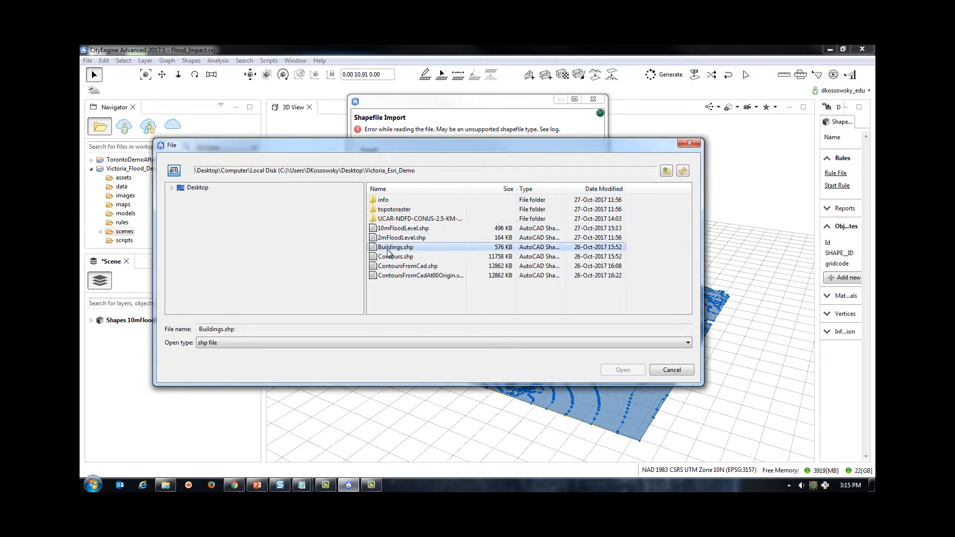
pyautogui.click(622, 369)
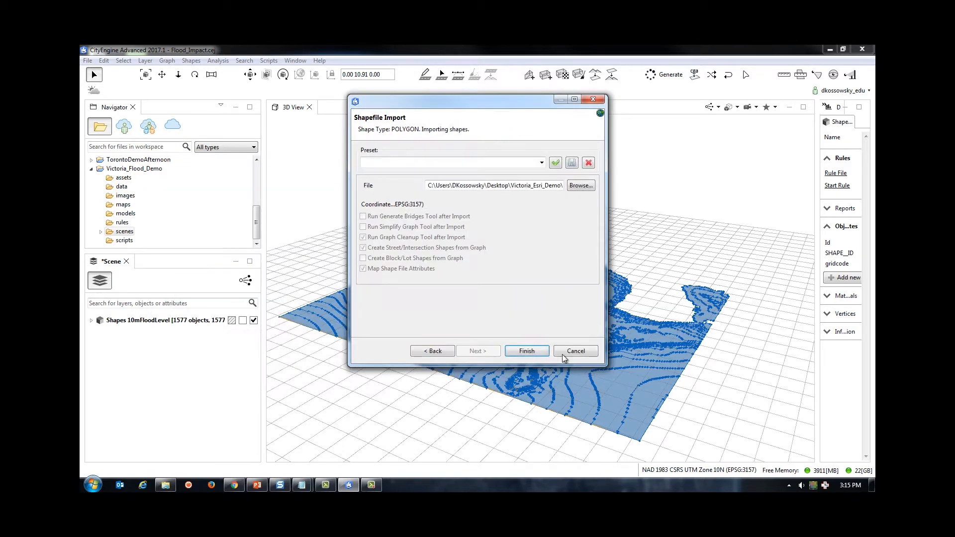
pyautogui.click(526, 350)
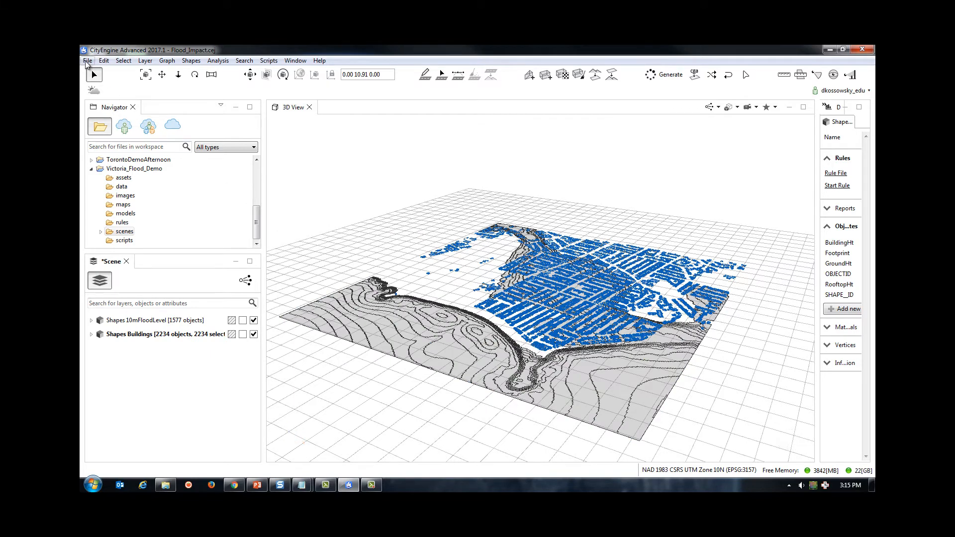
# Get map data with terrain over the Victoria shoreline as a Terrain_Imagery layer.
pyautogui.click(87, 61)
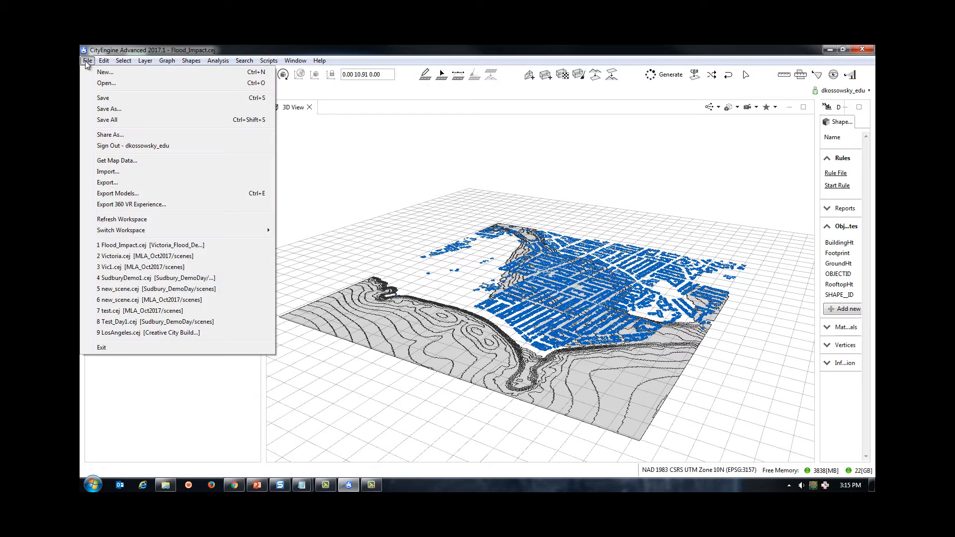
pyautogui.moveTo(105, 71)
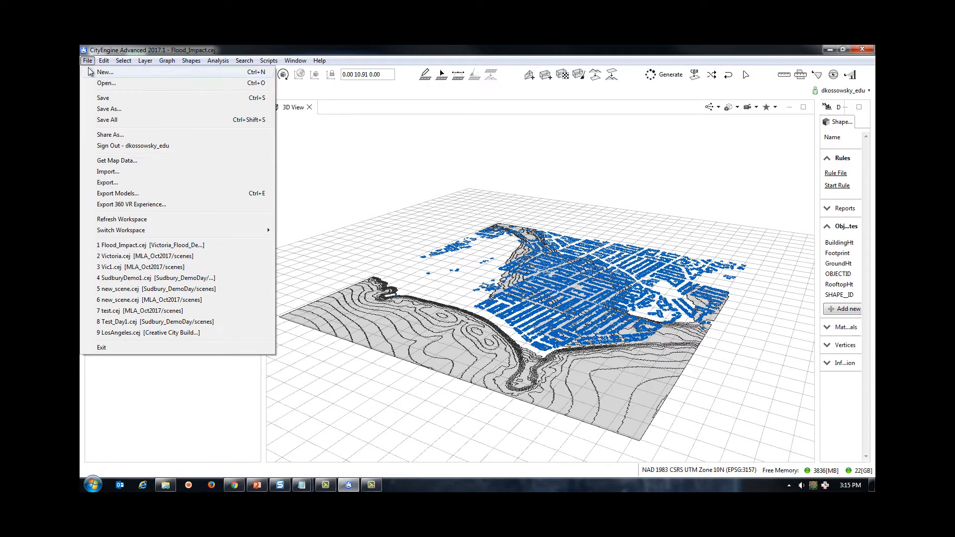
pyautogui.moveTo(116, 160)
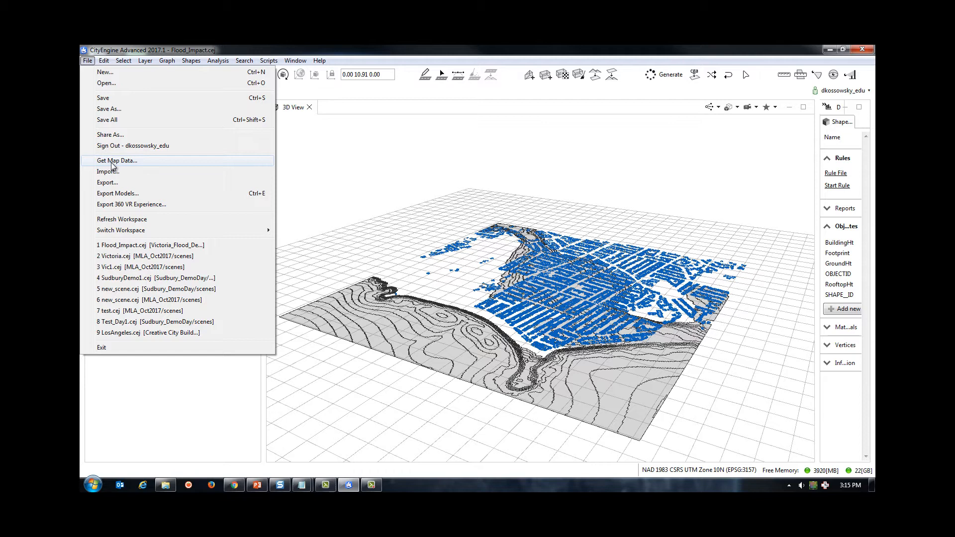
pyautogui.click(116, 160)
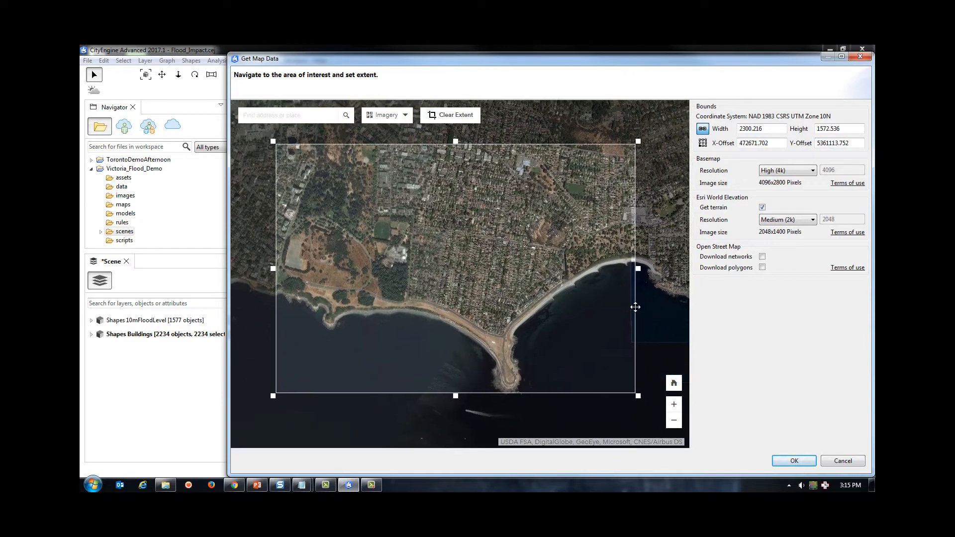
pyautogui.click(793, 460)
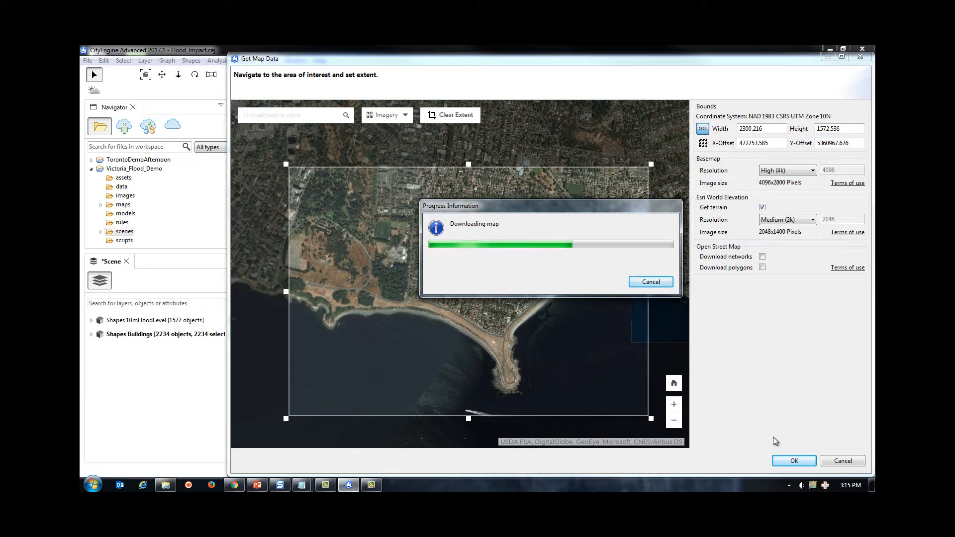
pyautogui.click(793, 460)
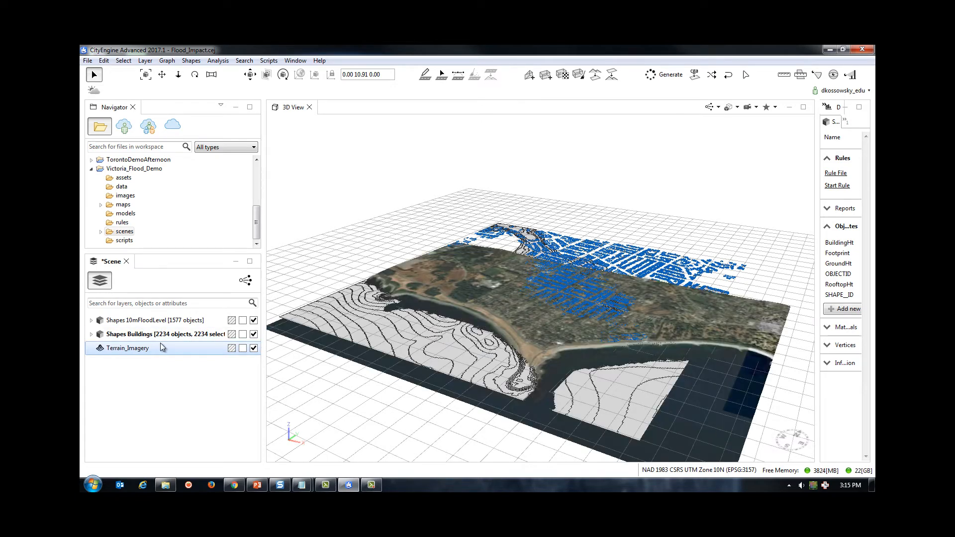
# Align the 10mFloodLevel shapes to Terrain_Imagery using Translate to Maximum.
pyautogui.click(155, 320)
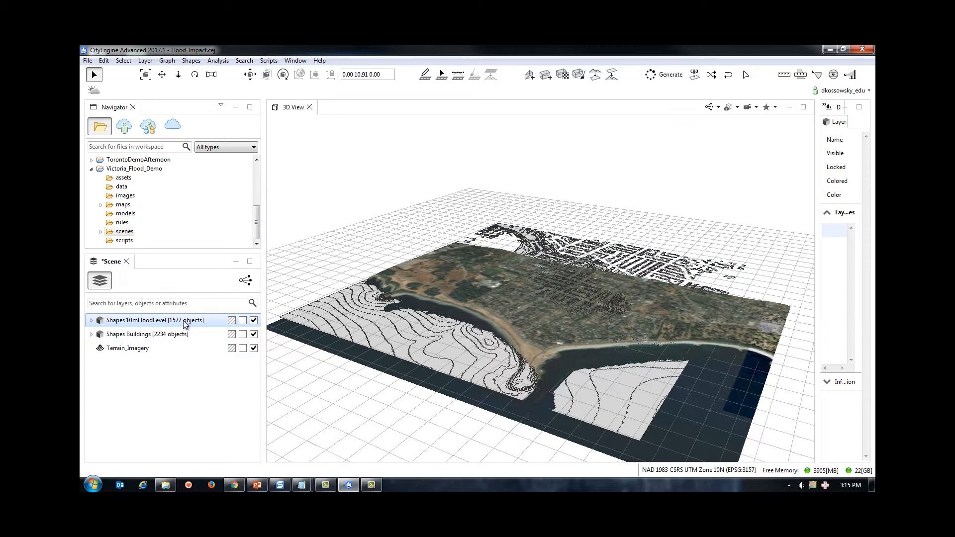
pyautogui.rightClick(155, 320)
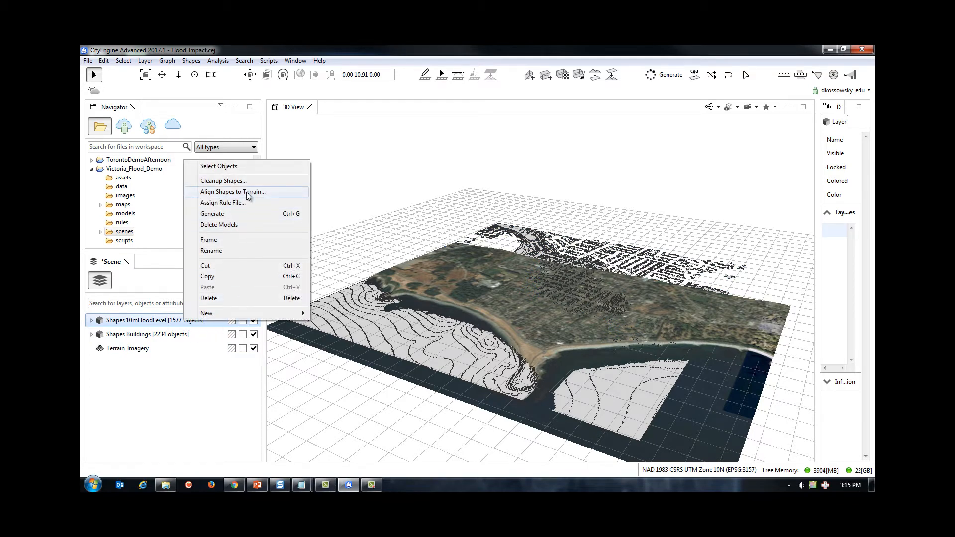
pyautogui.click(232, 191)
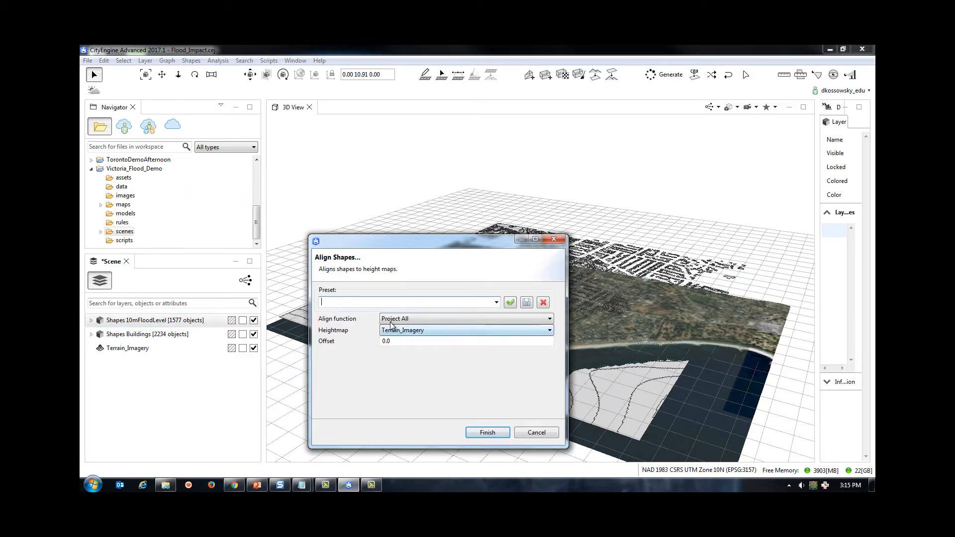
pyautogui.click(549, 319)
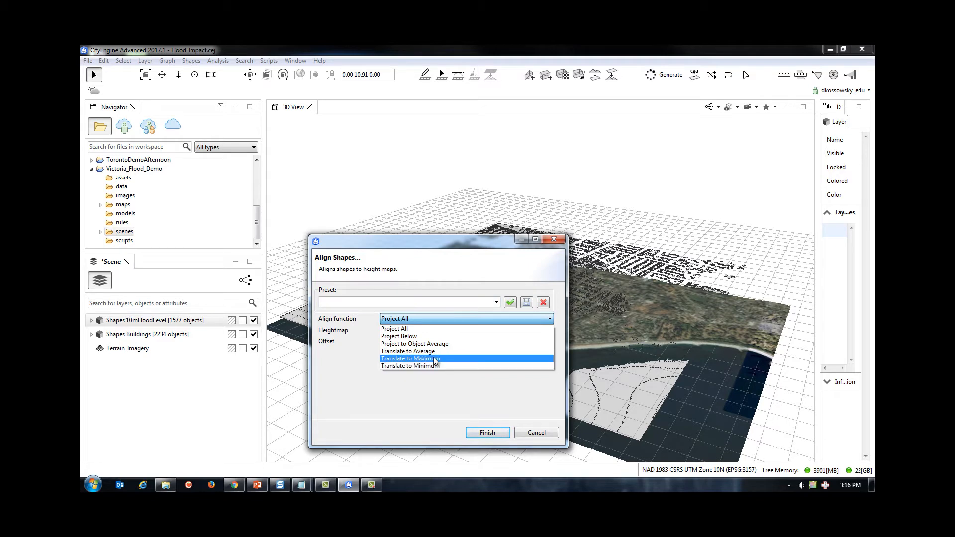
pyautogui.click(410, 358)
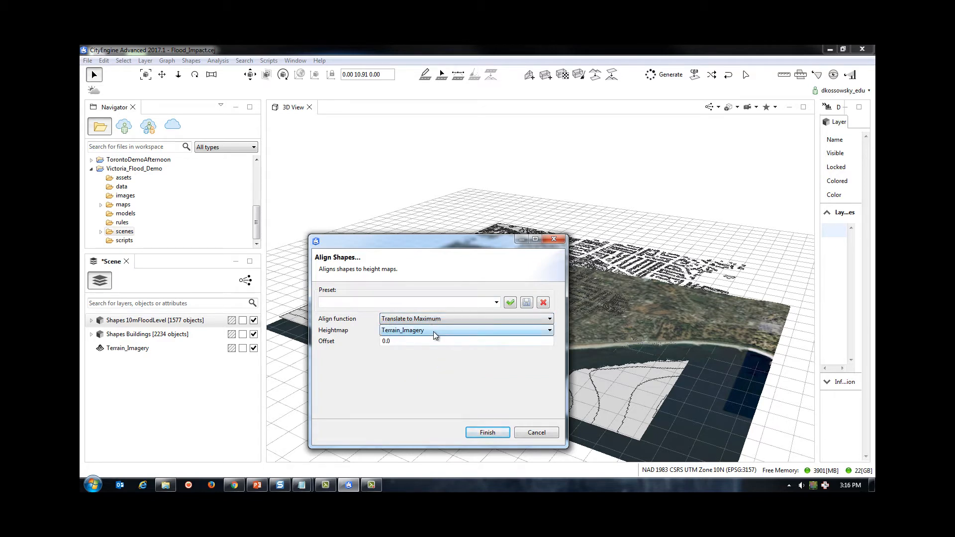
pyautogui.click(487, 433)
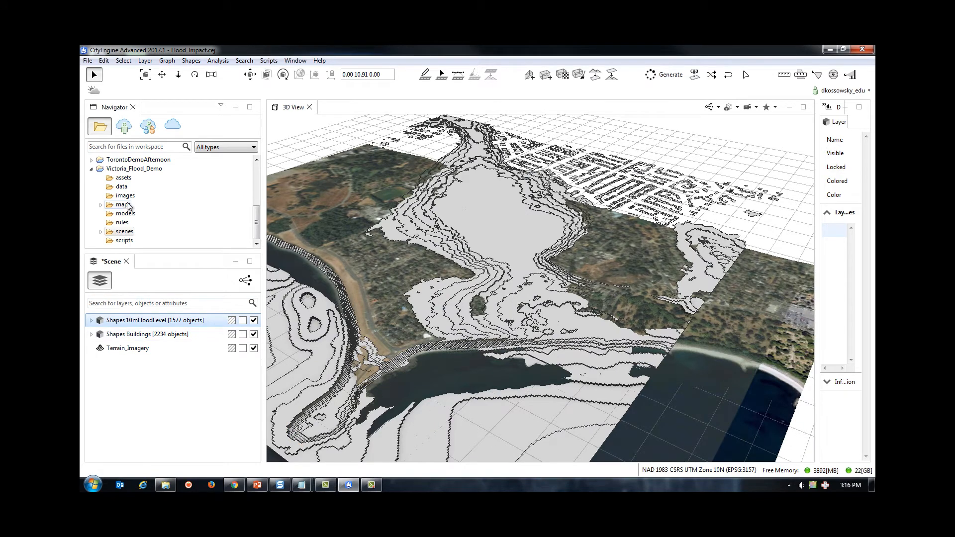
# Create a new CGA rule file WaterRule_10m.cga in the rules folder.
pyautogui.rightClick(123, 222)
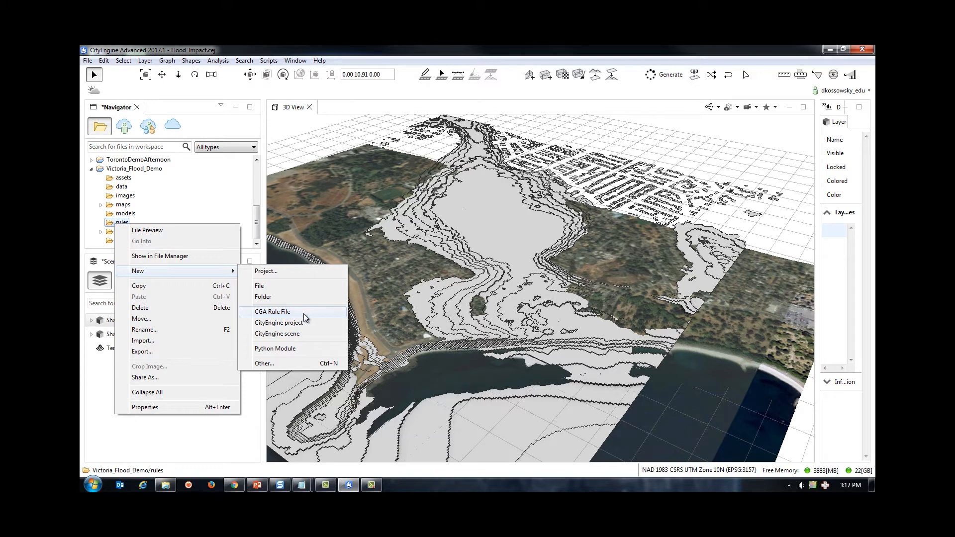
pyautogui.click(272, 312)
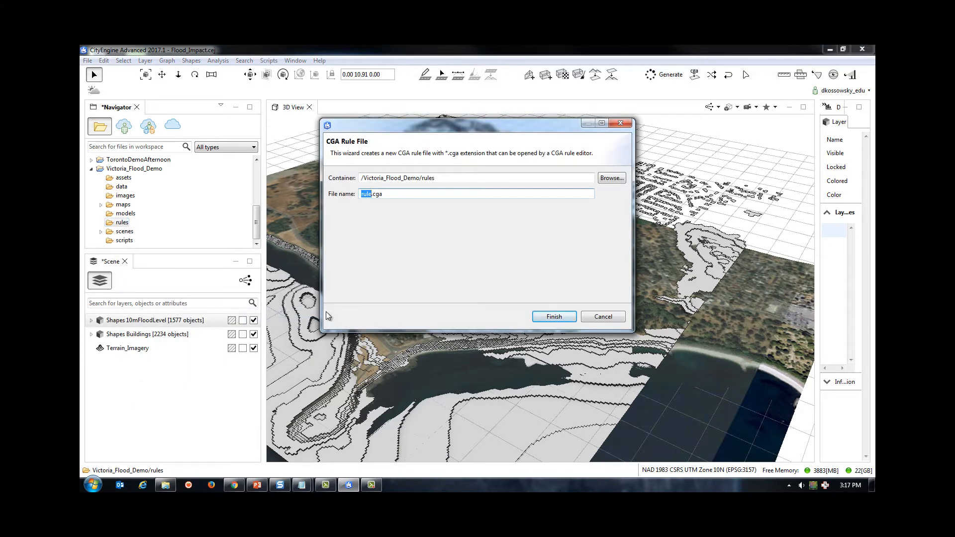
pyautogui.moveTo(460, 309)
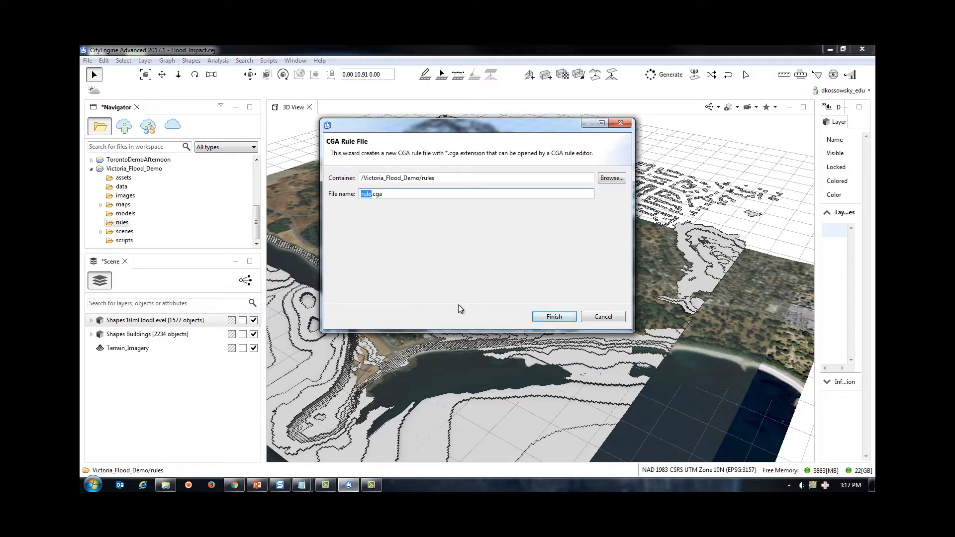
pyautogui.write('WaterR')
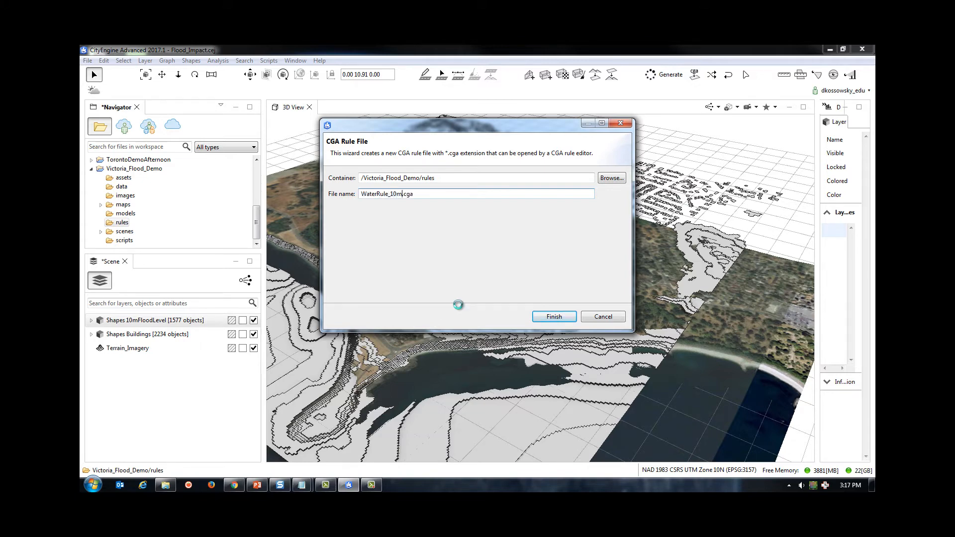
pyautogui.click(553, 316)
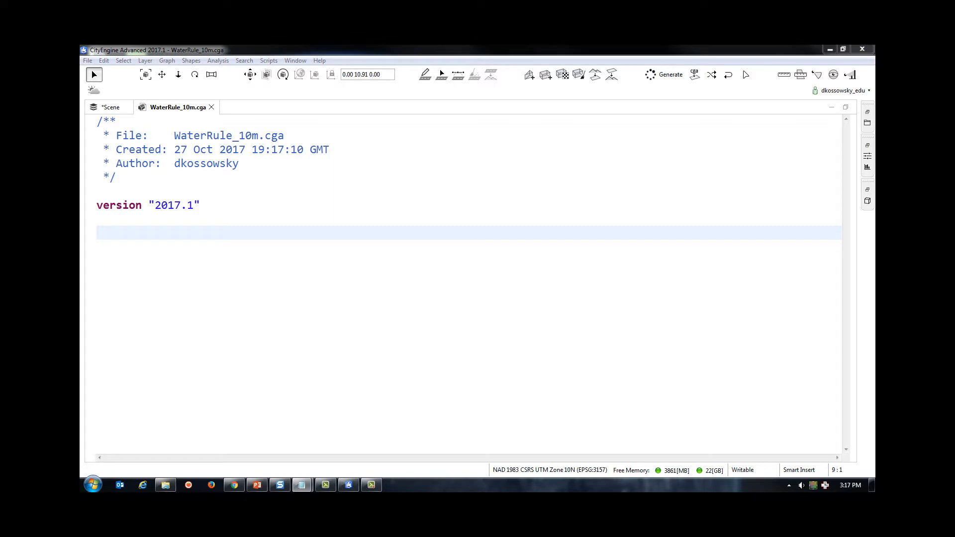
pyautogui.moveTo(454, 282)
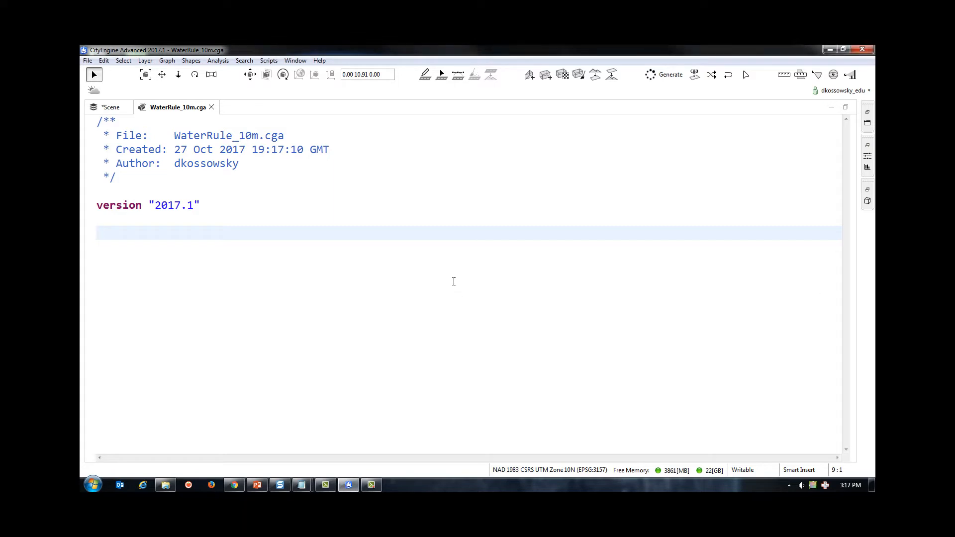
# Write the Shape rule extruding the water -100 downwards into WaterShape, with a comment.
pyautogui.write('Shape -->')
pyautogui.write('extru')
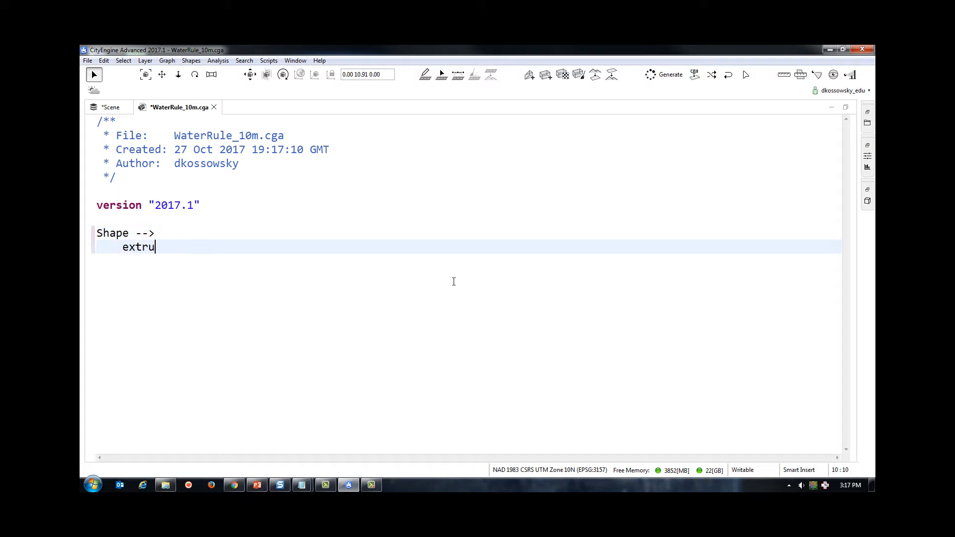
pyautogui.write('de(-100)')
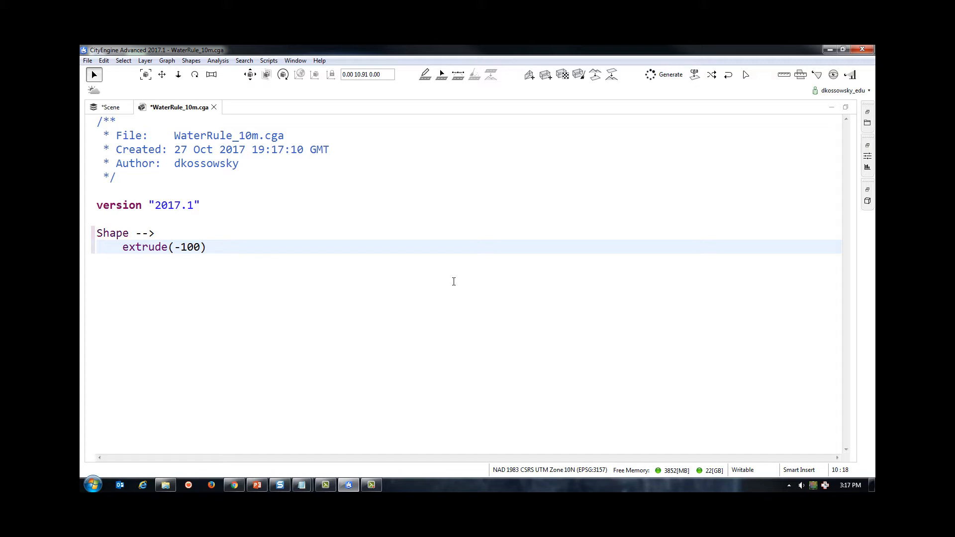
pyautogui.write('#we')
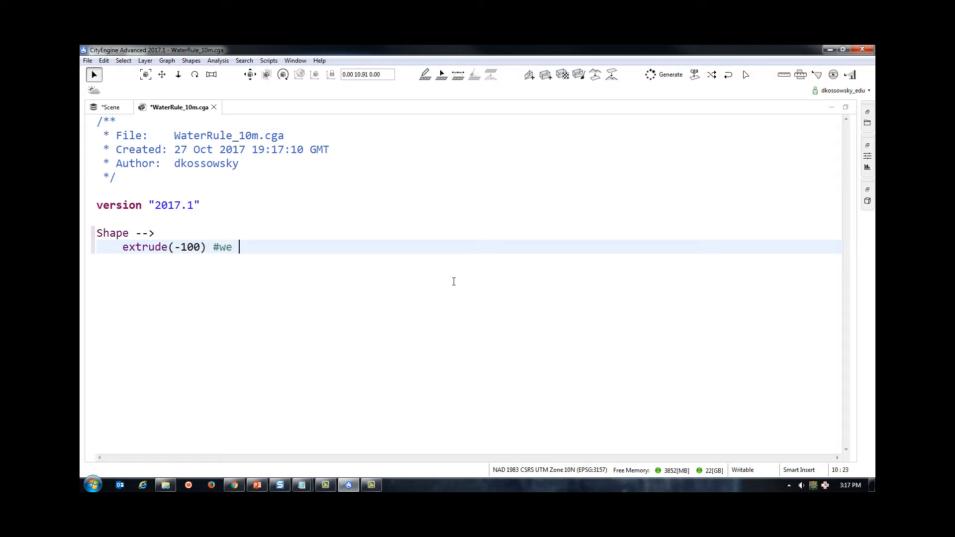
pyautogui.write('extrude the water down')
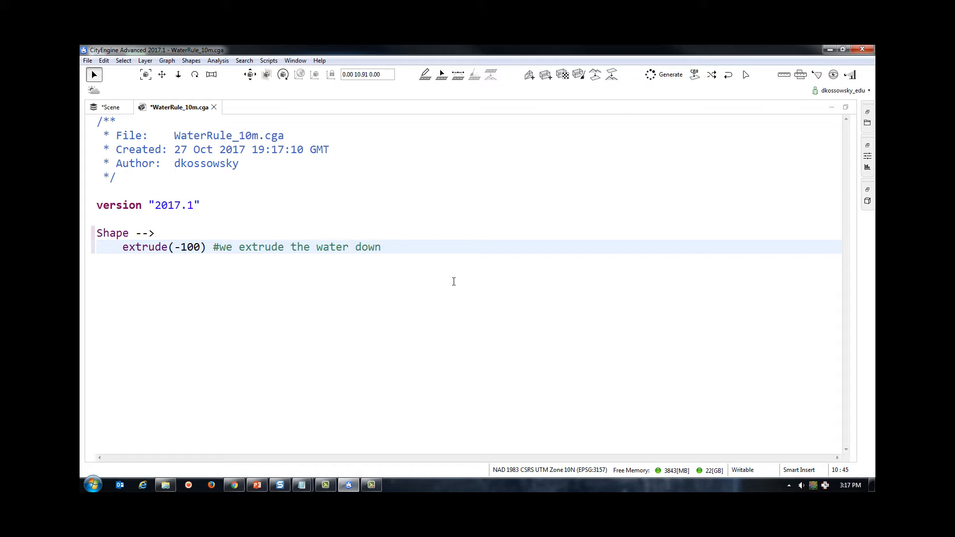
pyautogui.write('wards')
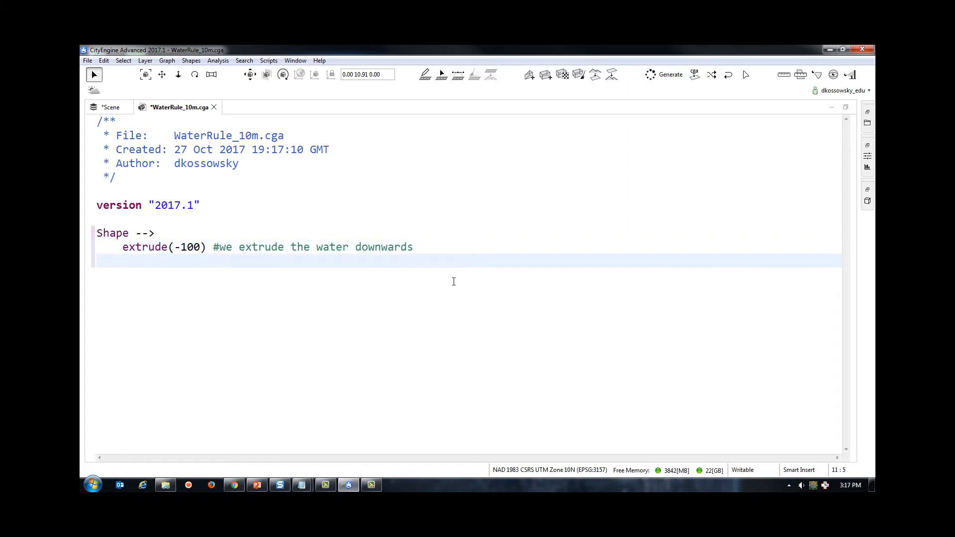
pyautogui.write('WaterShape')
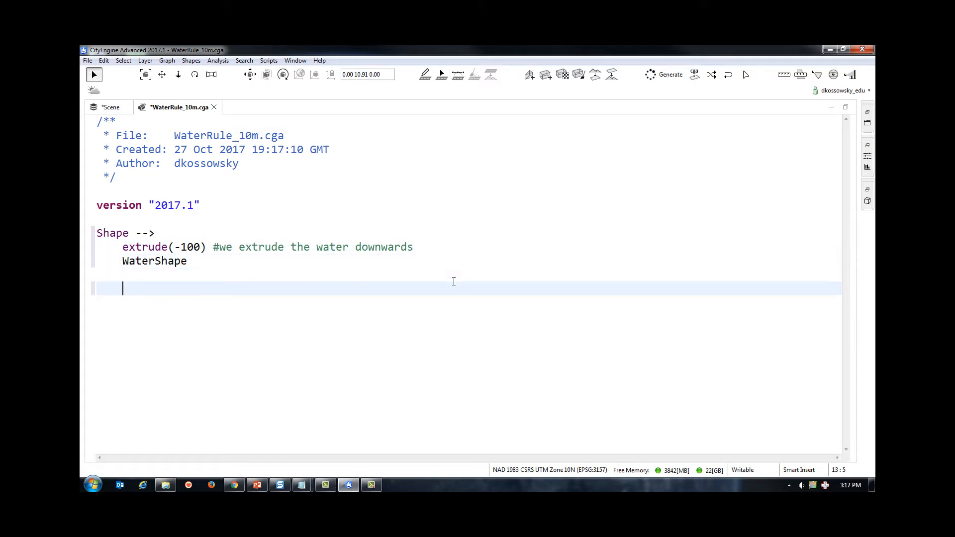
# Write the WaterShape rule assigning the label "water" with an explanatory comment.
pyautogui.write('WaterShape -->')
pyautogui.write('label (')
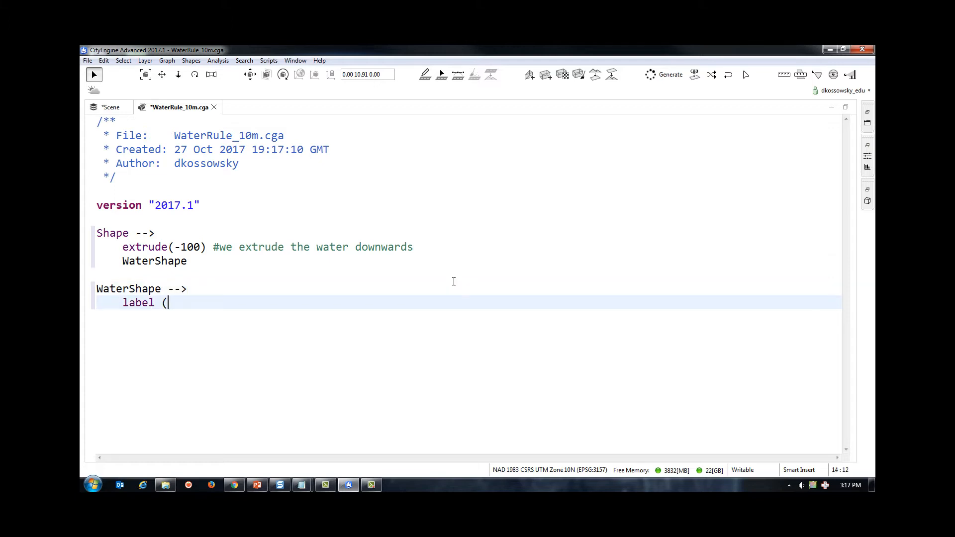
pyautogui.write('"water")')
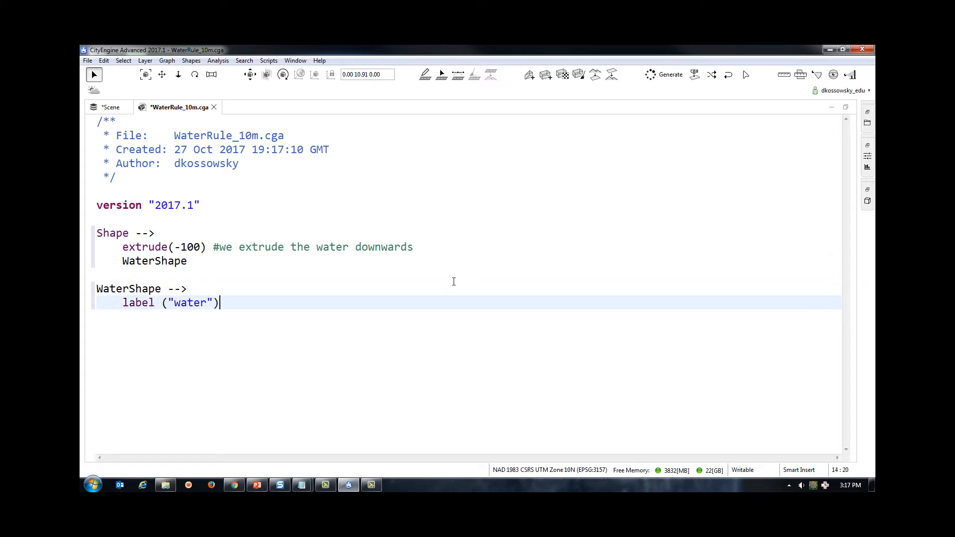
pyautogui.write('#we give the water a "water')
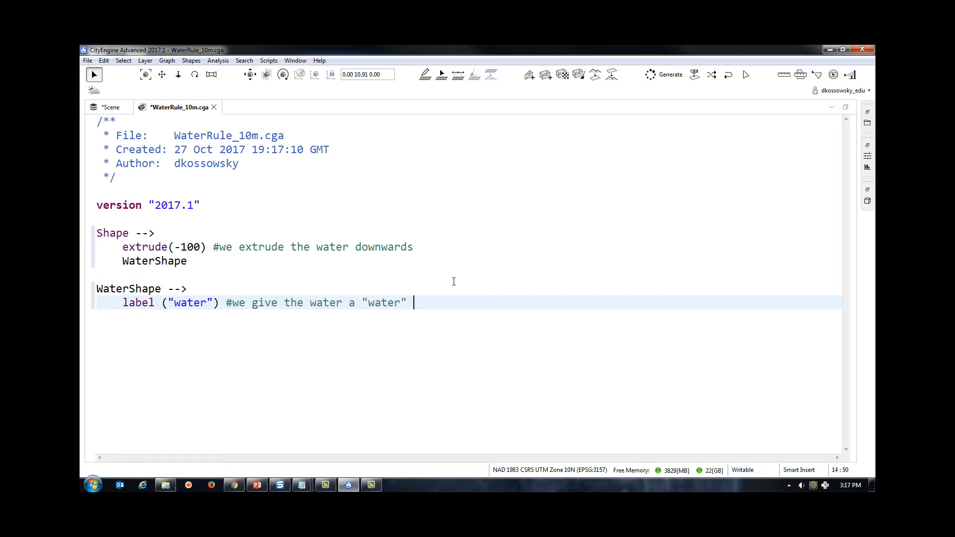
pyautogui.write('label, for')
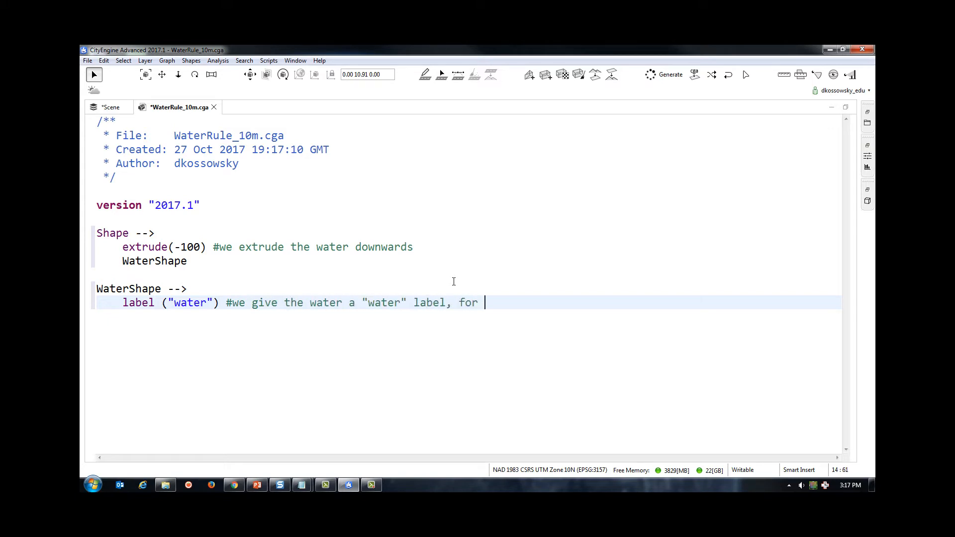
pyautogui.write('use later in the scene')
pyautogui.write('color(1')
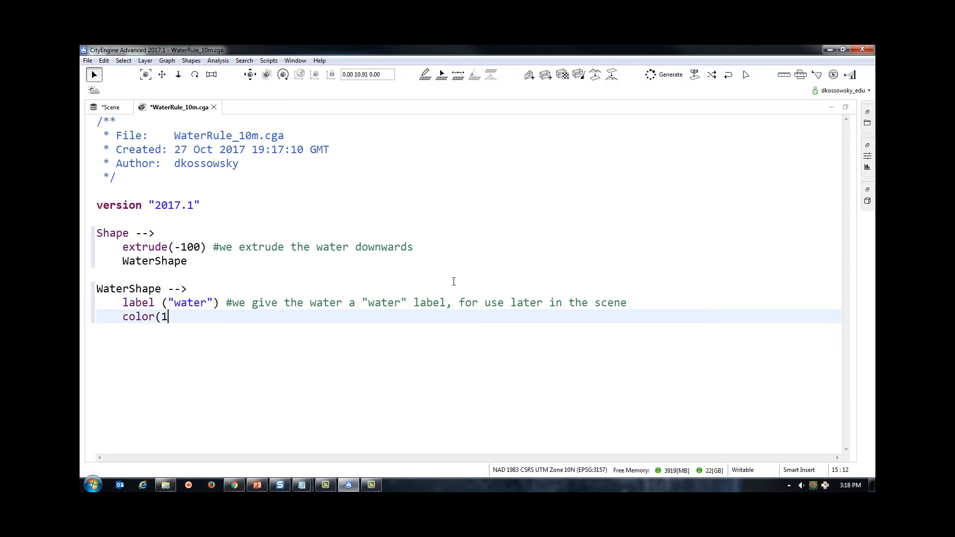
pyautogui.write(',0')
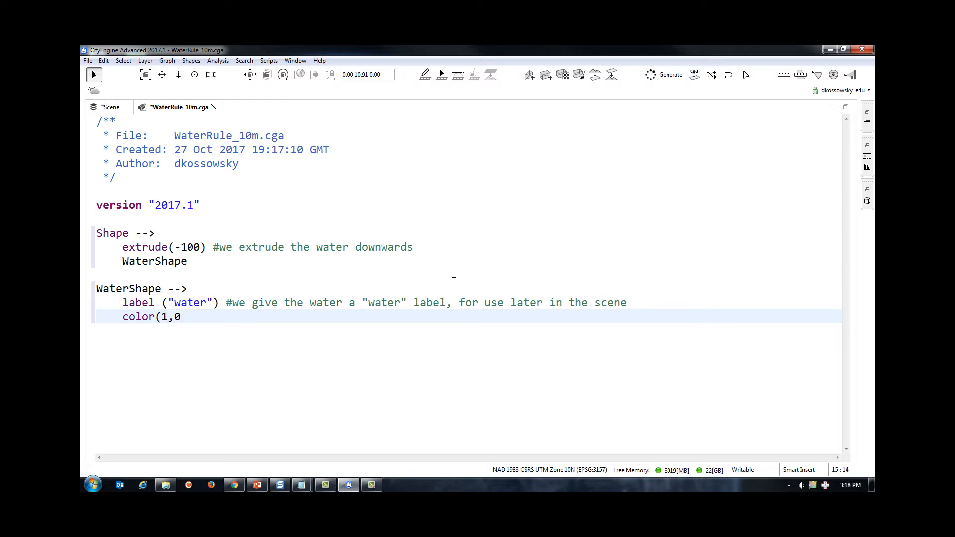
pyautogui.write(',')
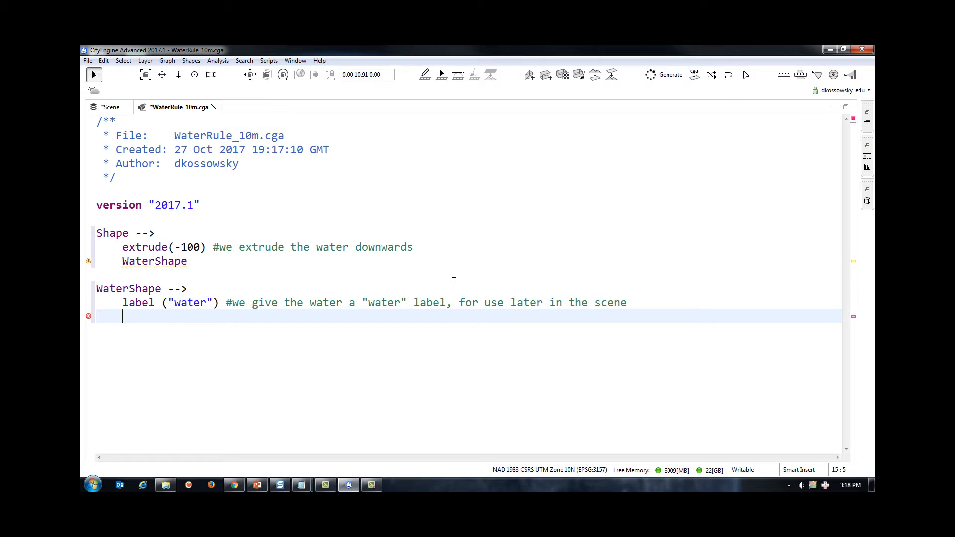
# Add color("#ACF0F2") to give the water a light blue colour, with a comment.
pyautogui.write('color(')
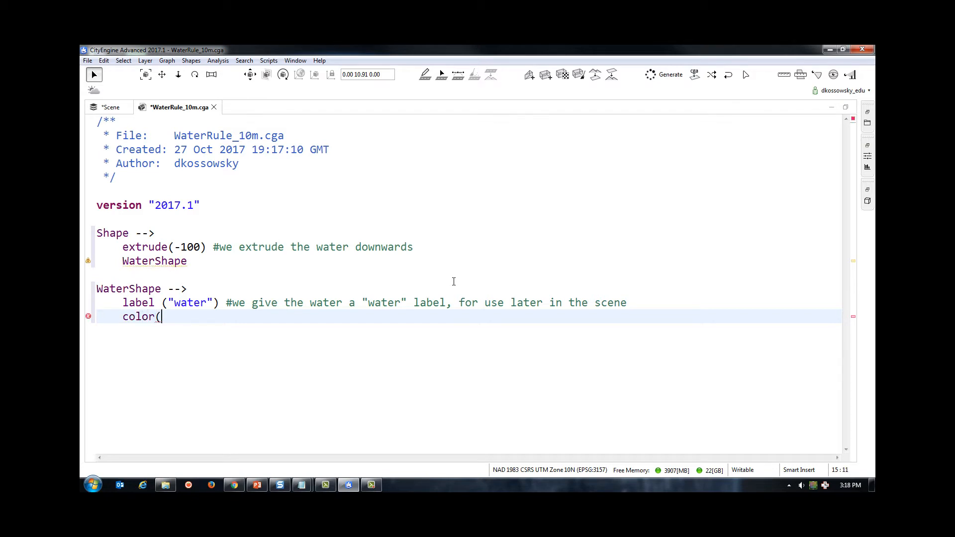
pyautogui.write('"#')
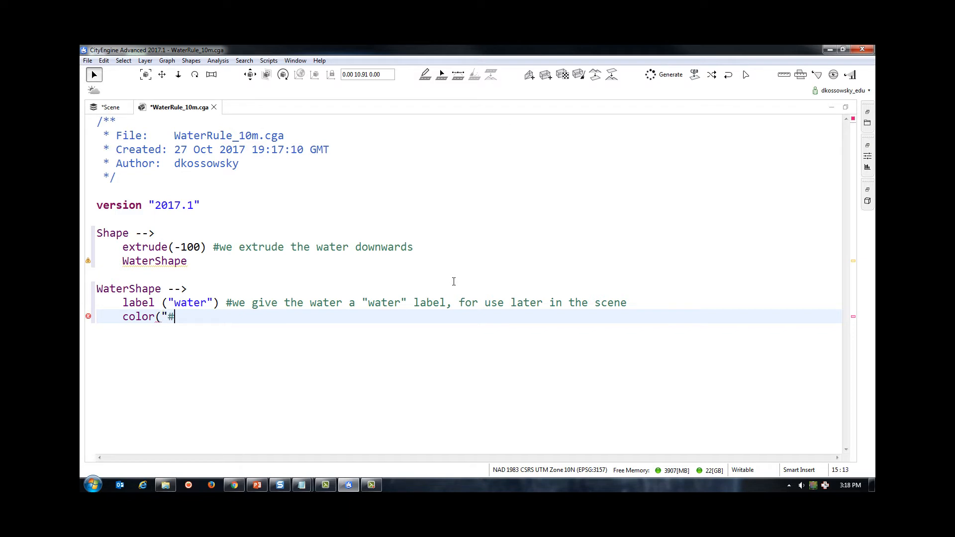
pyautogui.write('AC')
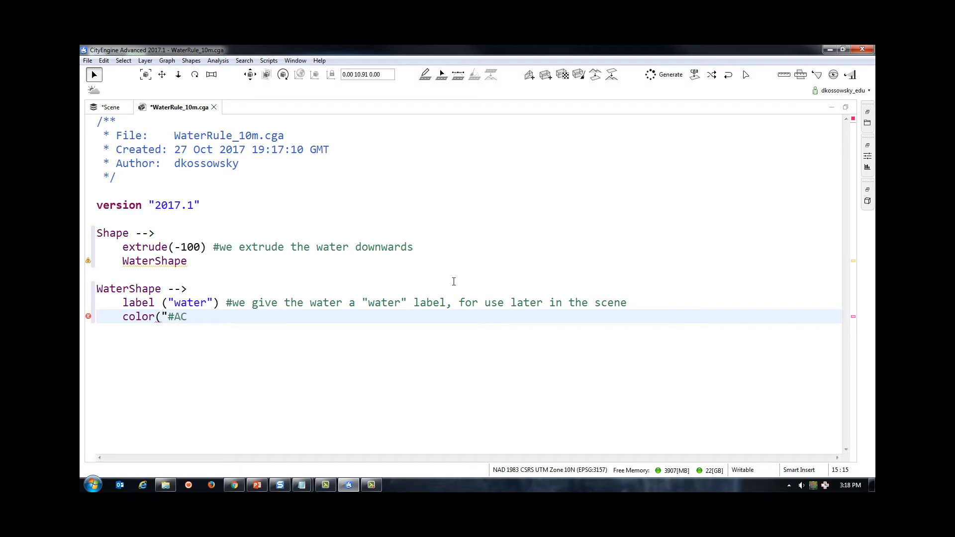
pyautogui.write('F0F2')
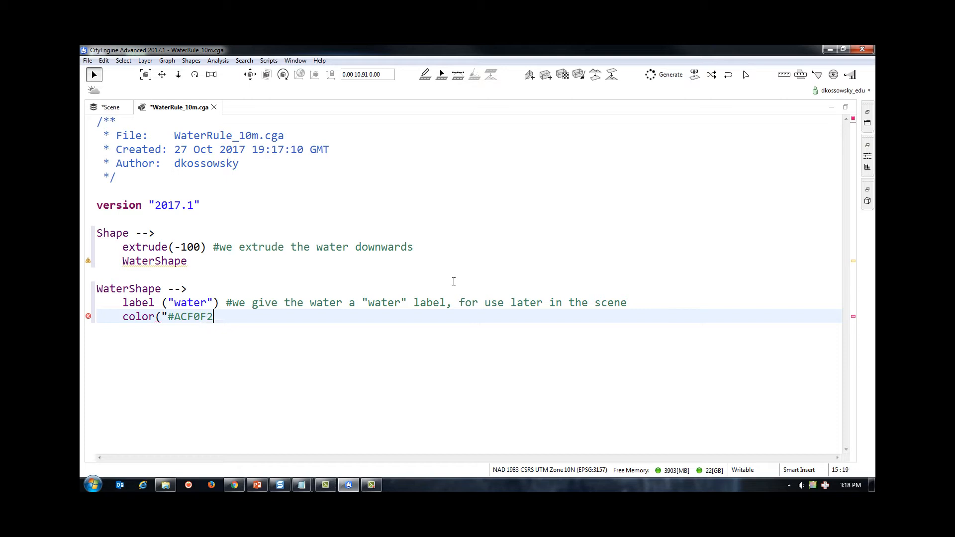
pyautogui.write('")')
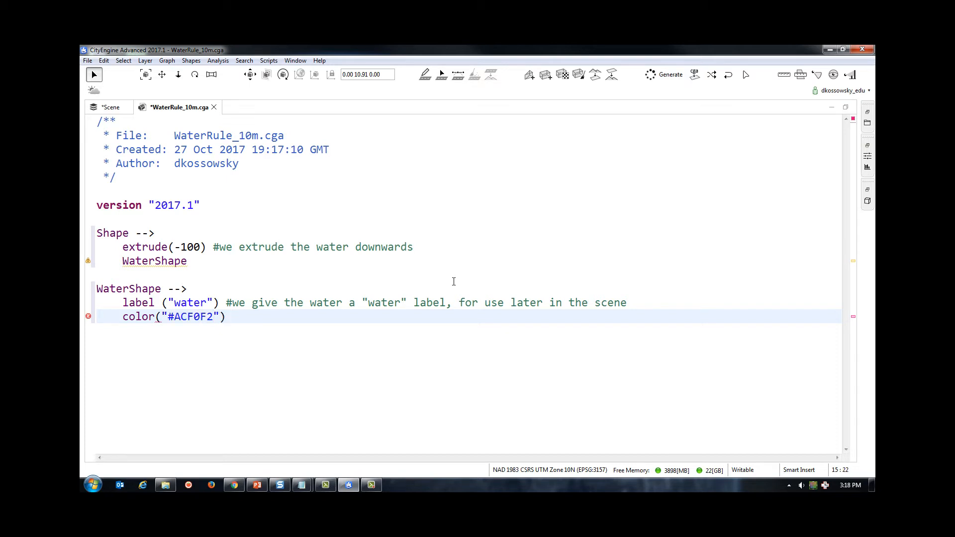
pyautogui.write('#we give the water a bl')
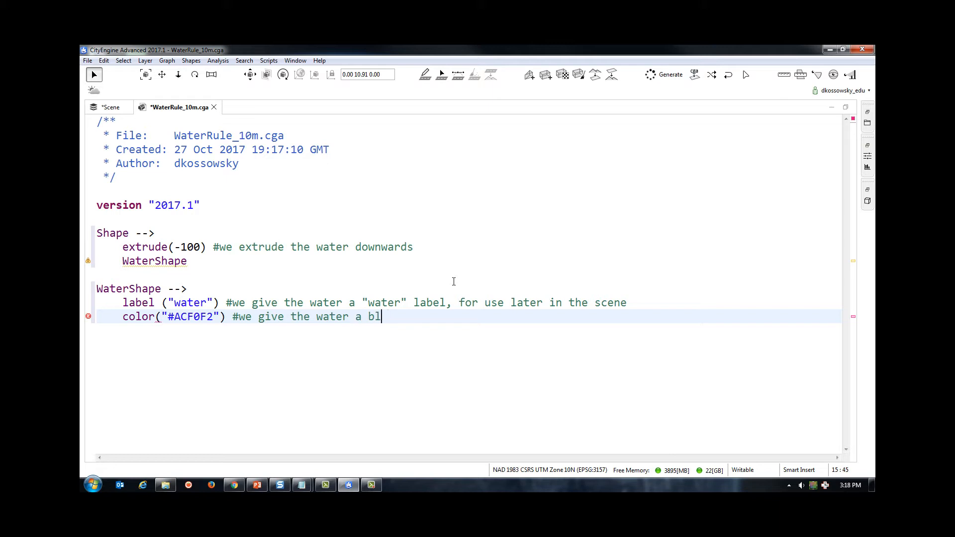
pyautogui.write('ue colour')
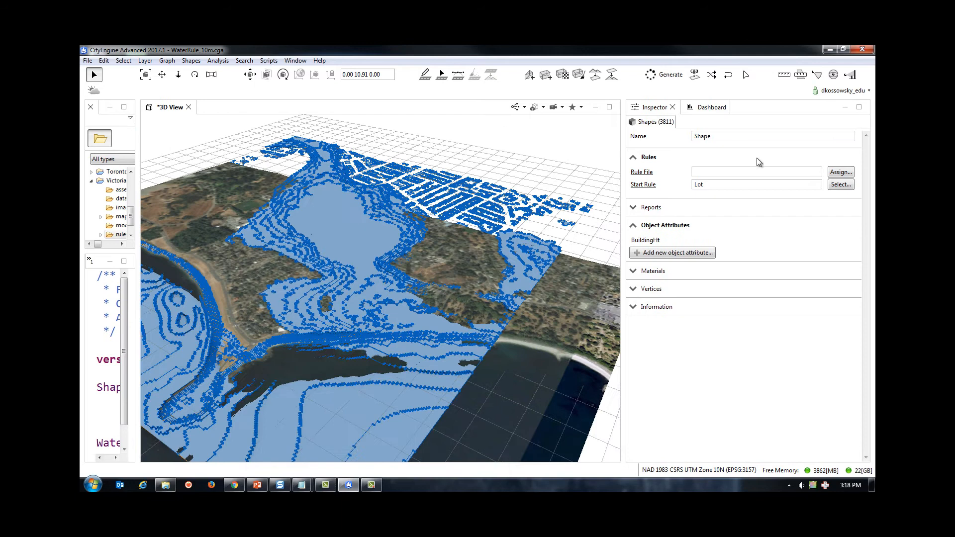
# Assign WaterRule_10m.cga to the flood shapes and generate the light blue water models.
pyautogui.click(840, 172)
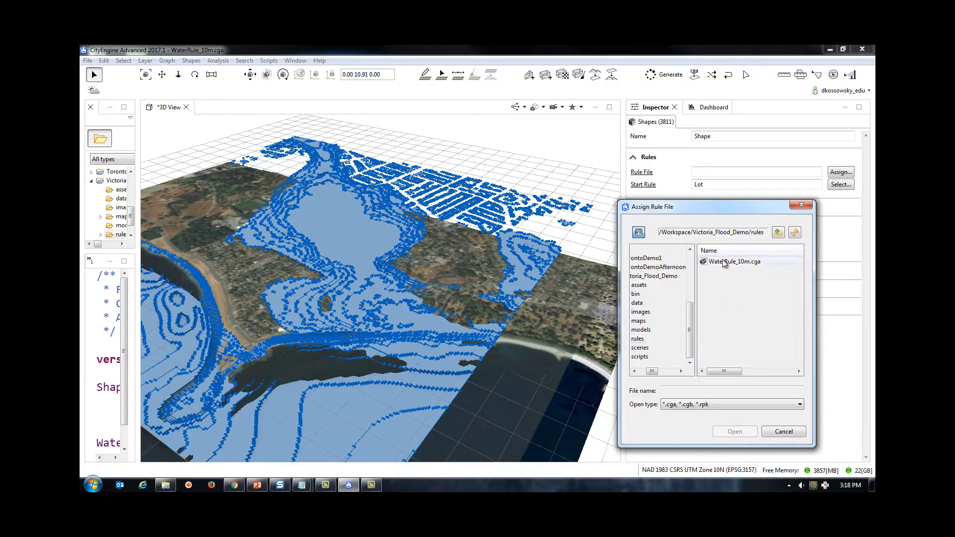
pyautogui.click(734, 261)
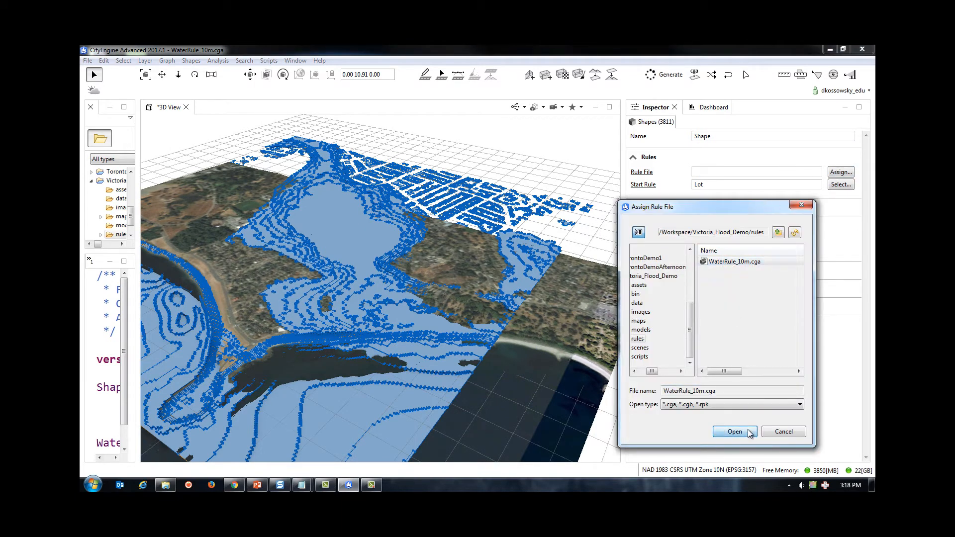
pyautogui.click(734, 431)
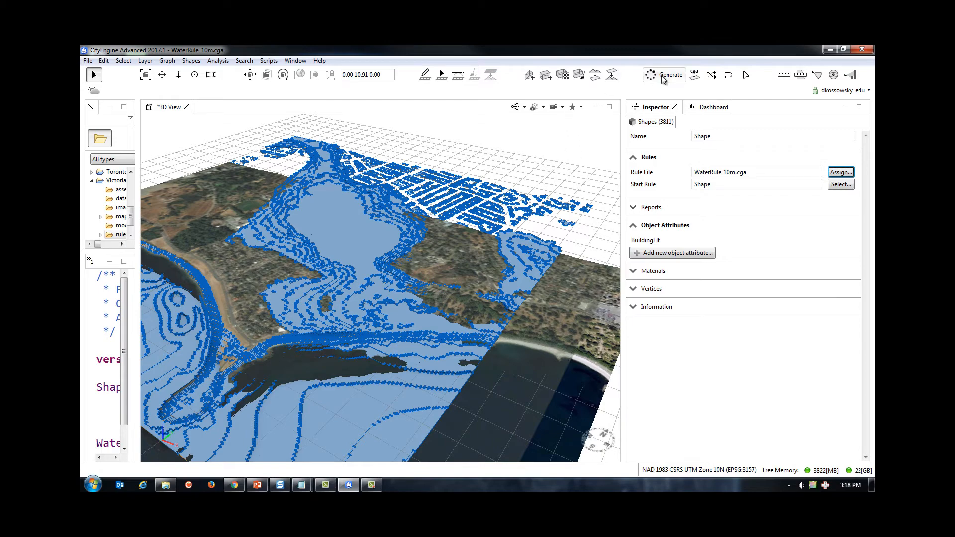
pyautogui.click(669, 74)
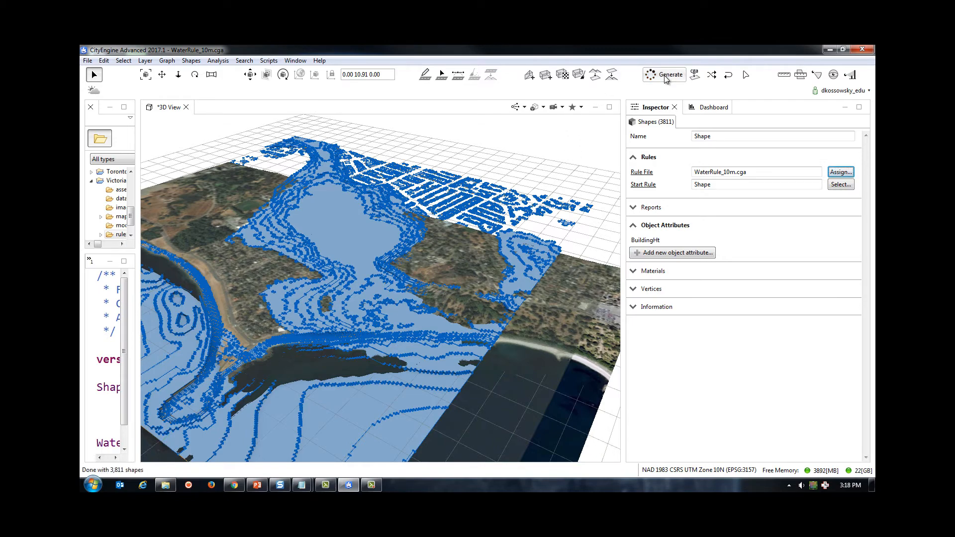
pyautogui.click(669, 75)
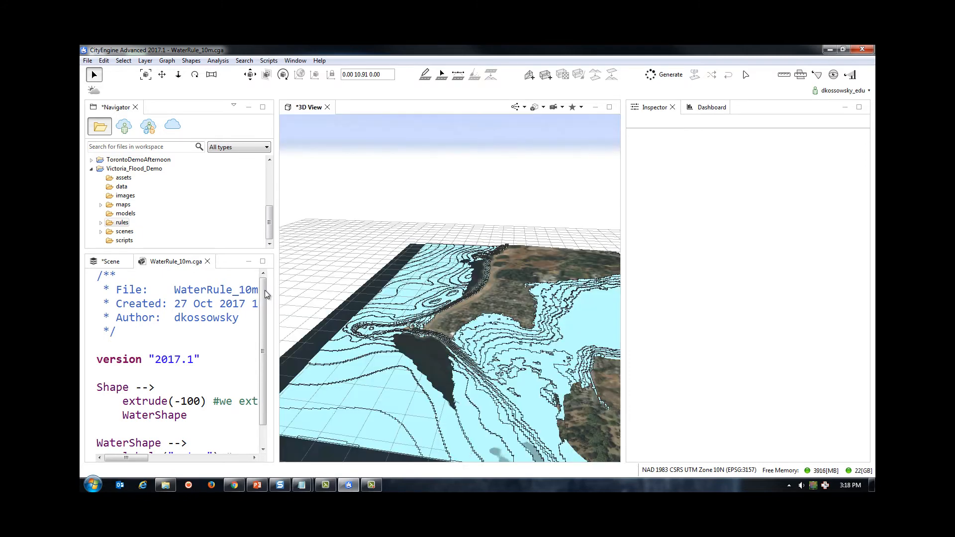
# Hide the 10mFloodLevel layer and align the Buildings shapes to Terrain_Imagery.
pyautogui.click(111, 262)
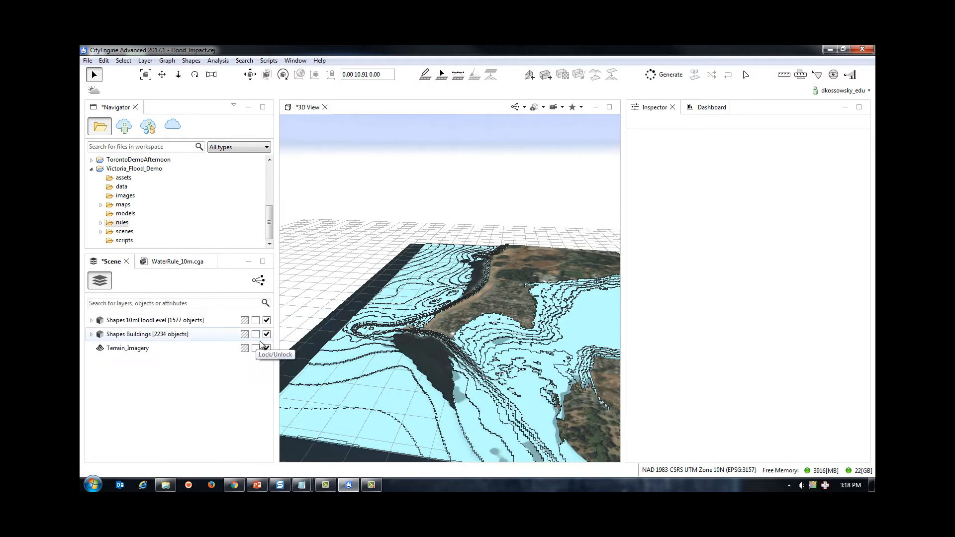
pyautogui.click(266, 320)
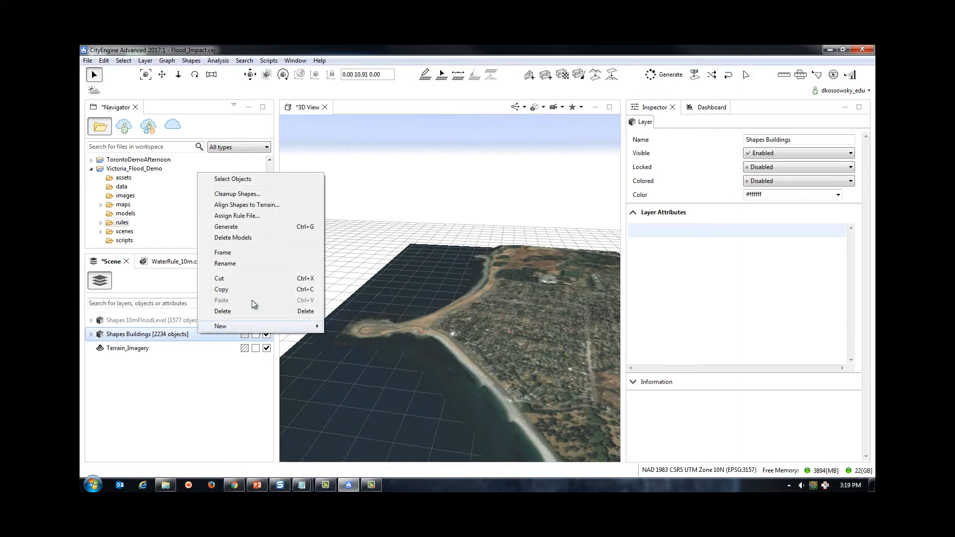
pyautogui.click(232, 179)
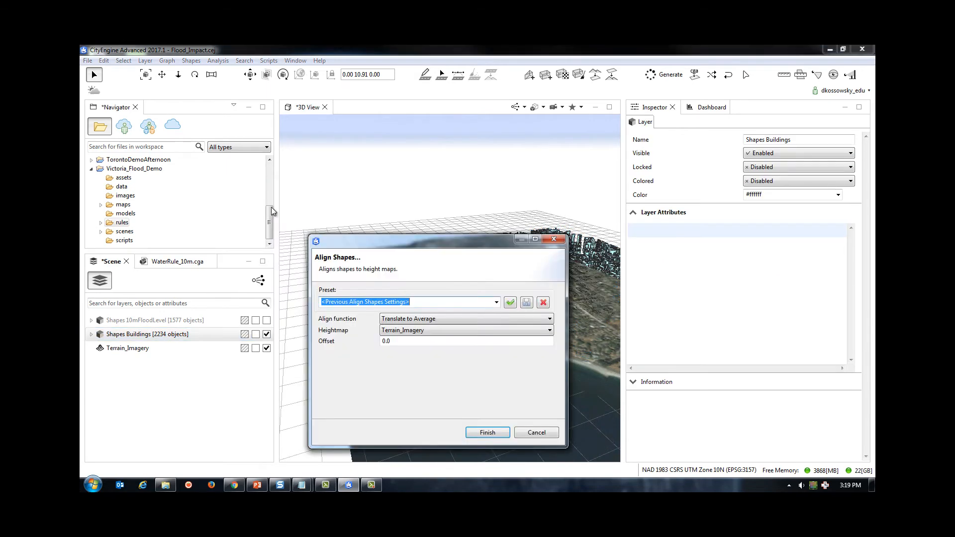
pyautogui.moveTo(408, 318)
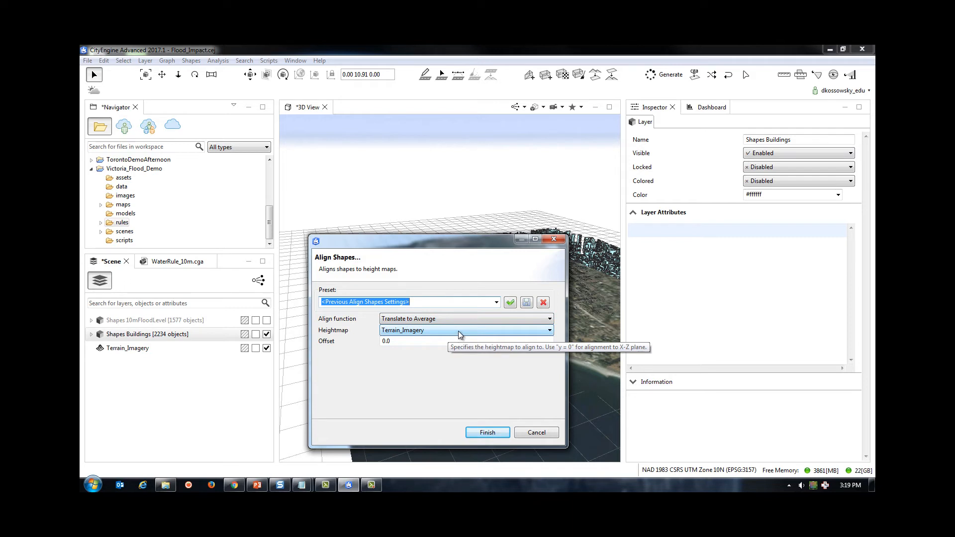
pyautogui.click(466, 318)
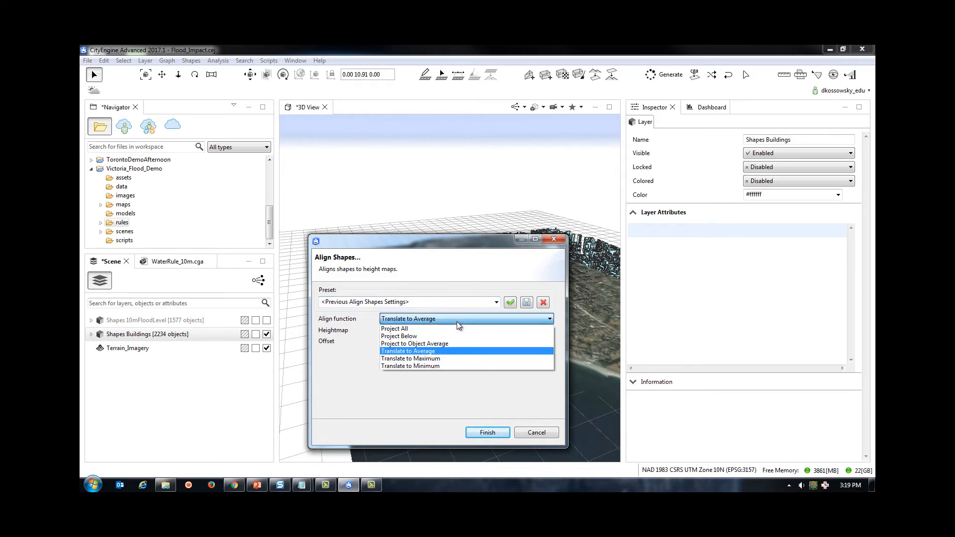
pyautogui.moveTo(439, 366)
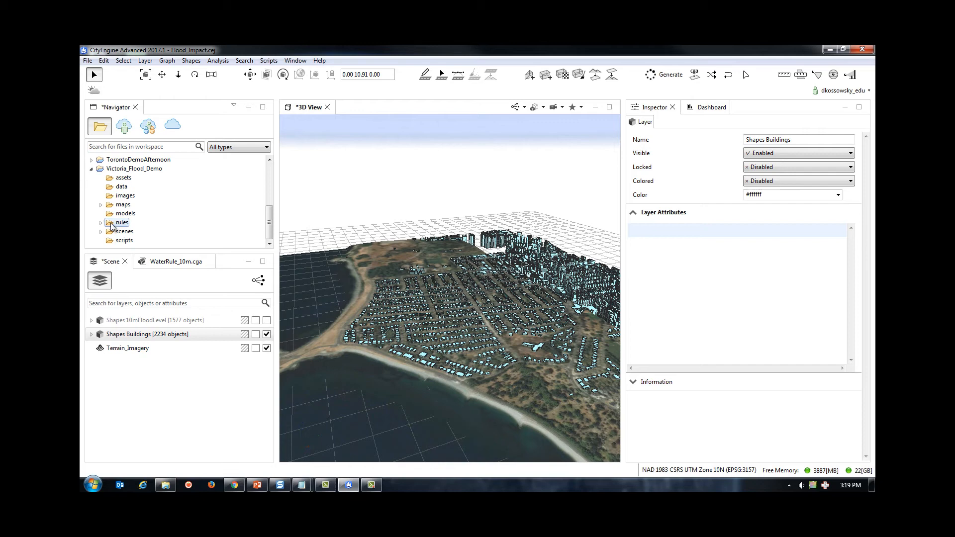
# Create a new CGA rule file BuildingRule.cga from the rules folder's context menu.
pyautogui.rightClick(122, 222)
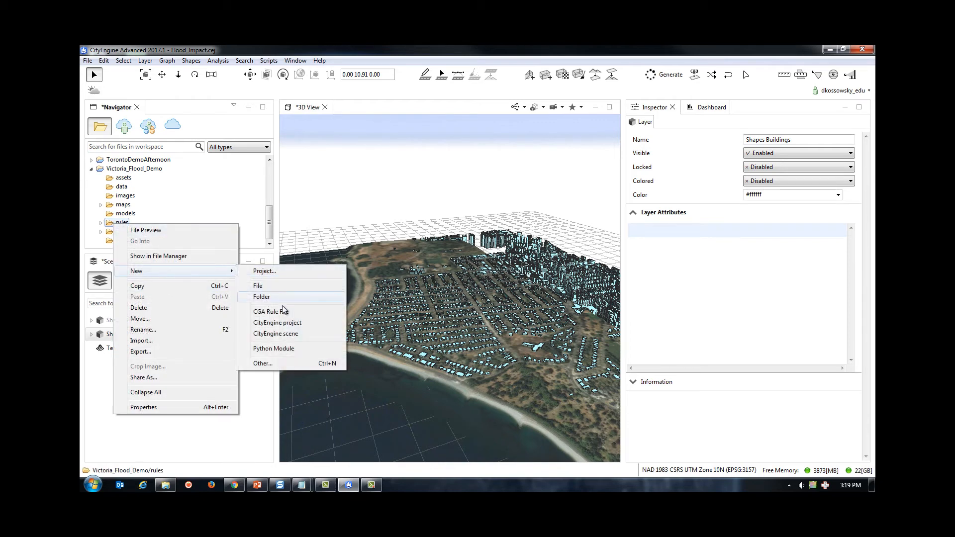
pyautogui.click(269, 311)
pyautogui.write('a')
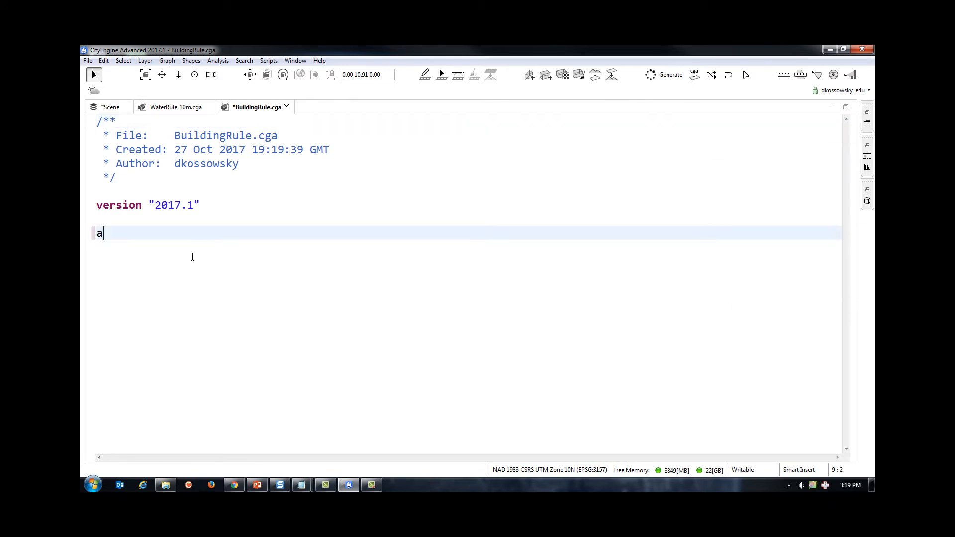
# Declare attr height = 0 with a comment about extruding buildings by a height value from the table.
pyautogui.write('ttr height =')
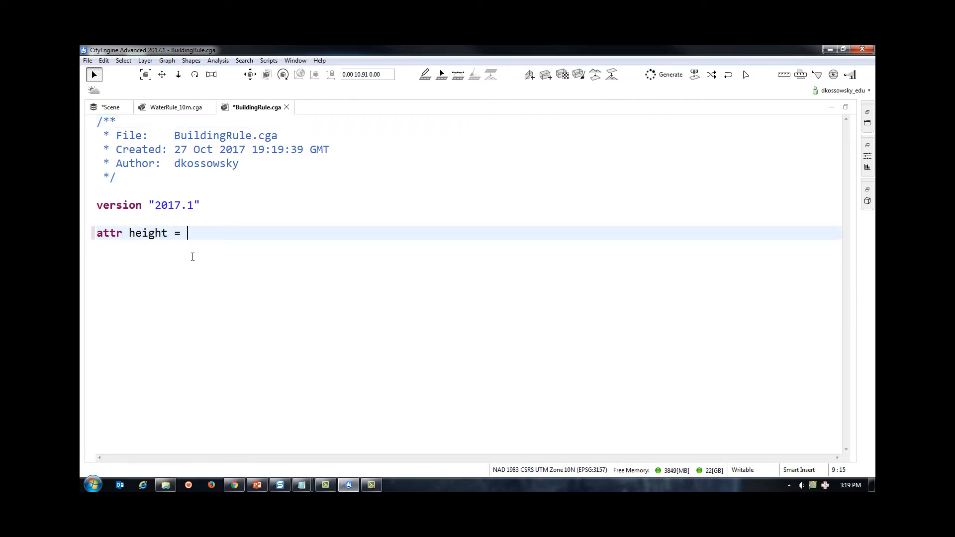
pyautogui.write('0')
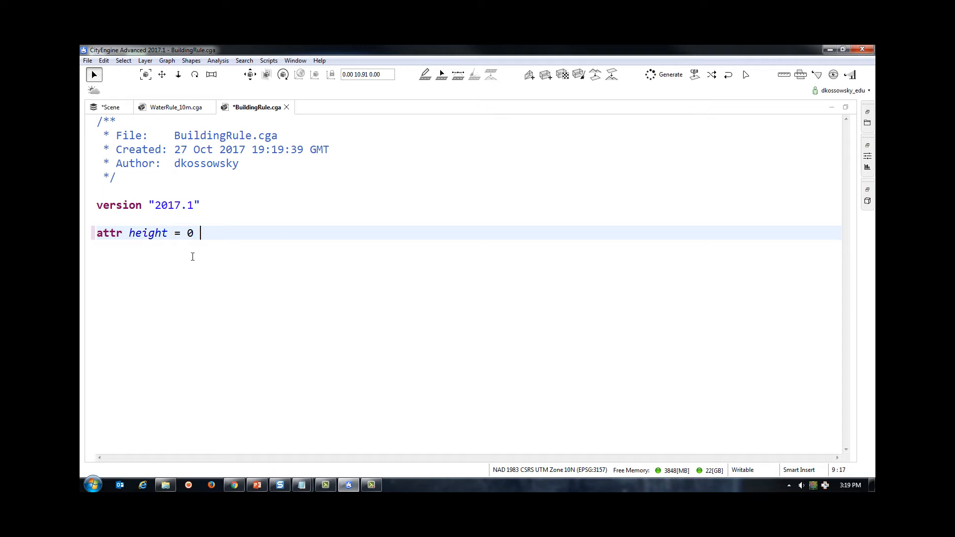
pyautogui.write('#we create an')
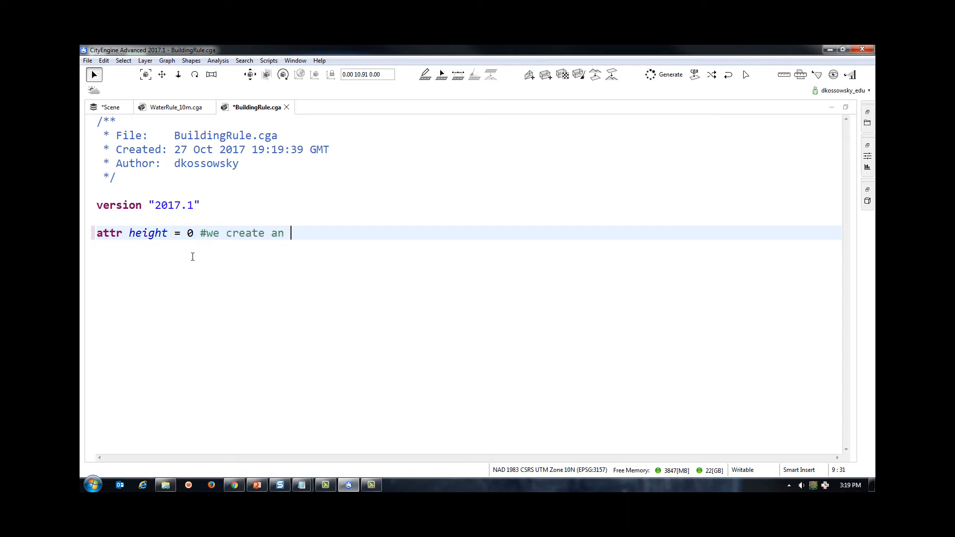
pyautogui.write('attribute to ext')
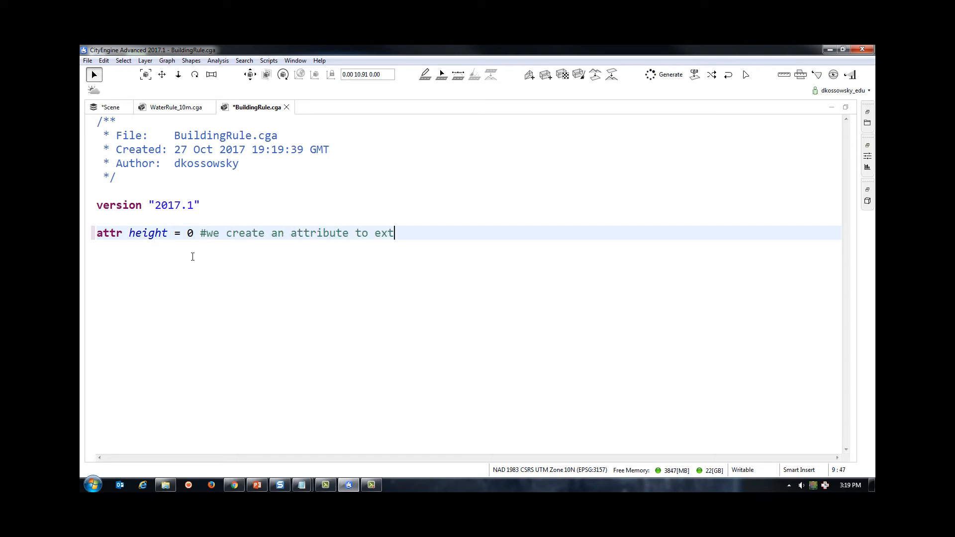
pyautogui.write('rude the buildin')
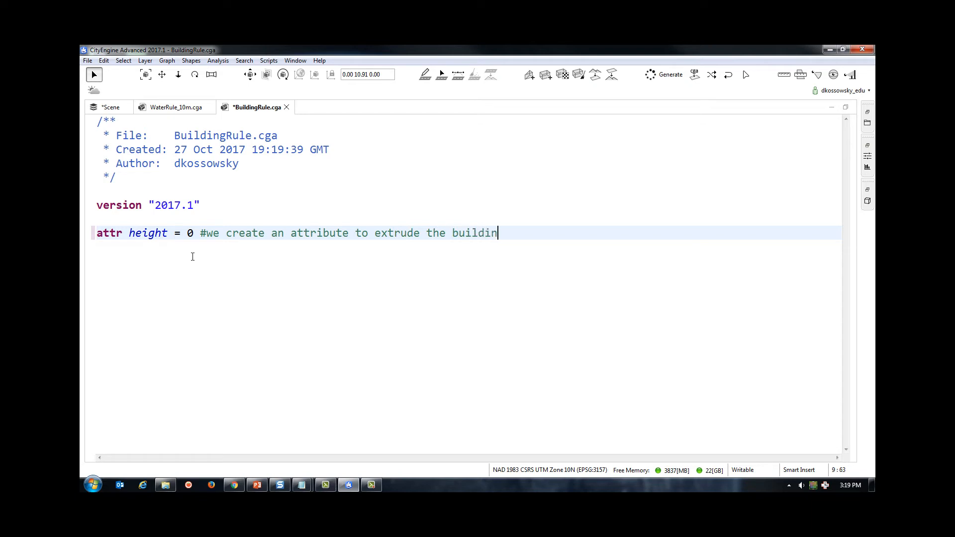
pyautogui.write('gs by a height value in the attribut')
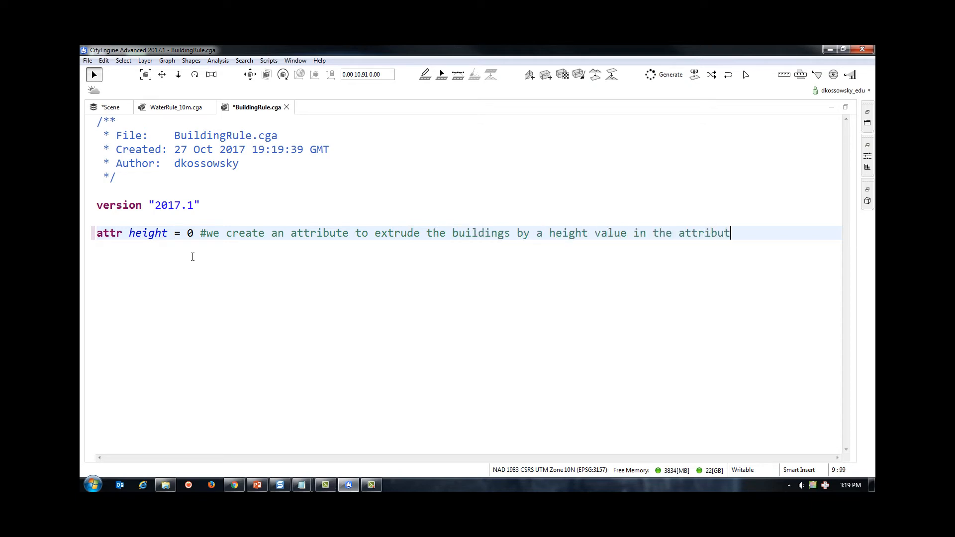
pyautogui.write('e table')
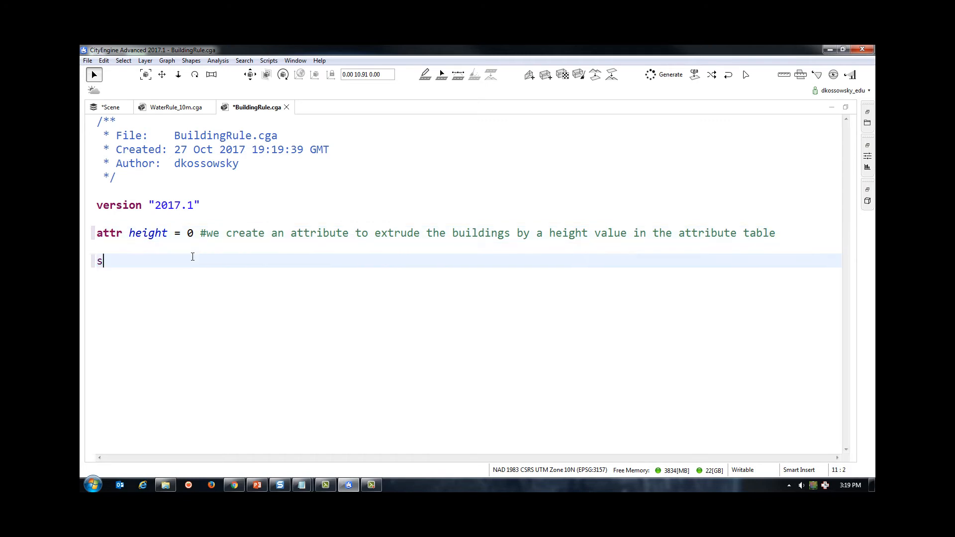
# Write Shape --> extrude(height) Building and begin the Building rule.
pyautogui.write('hape -->')
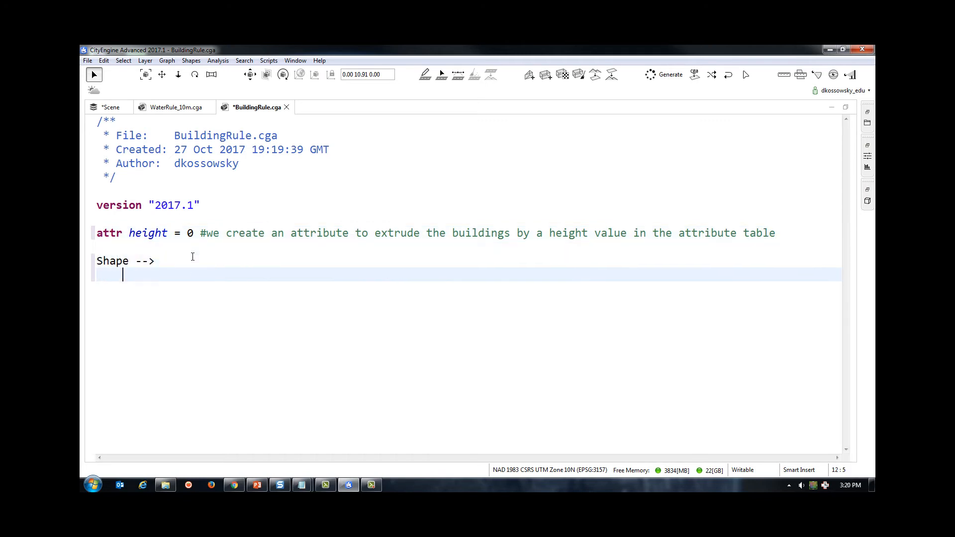
pyautogui.write('extrude(height')
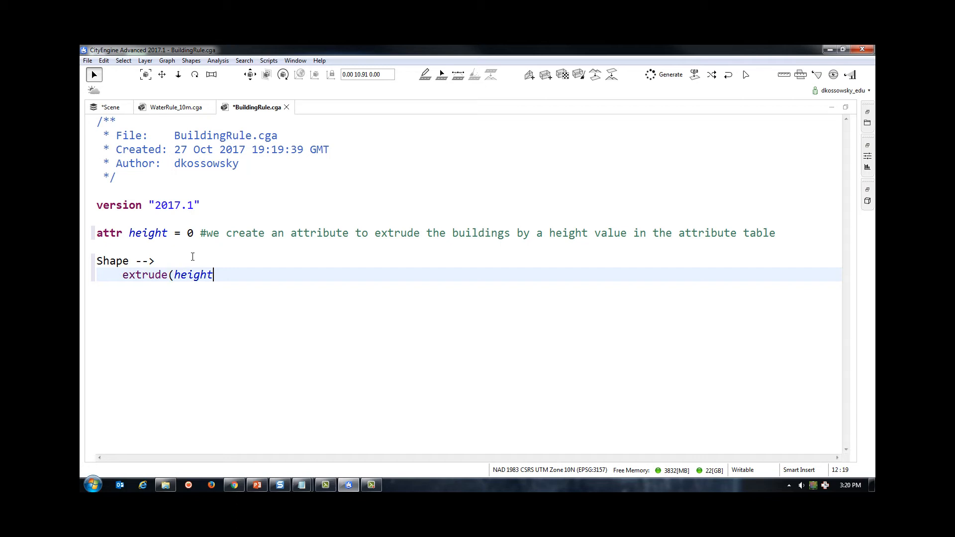
pyautogui.write(')')
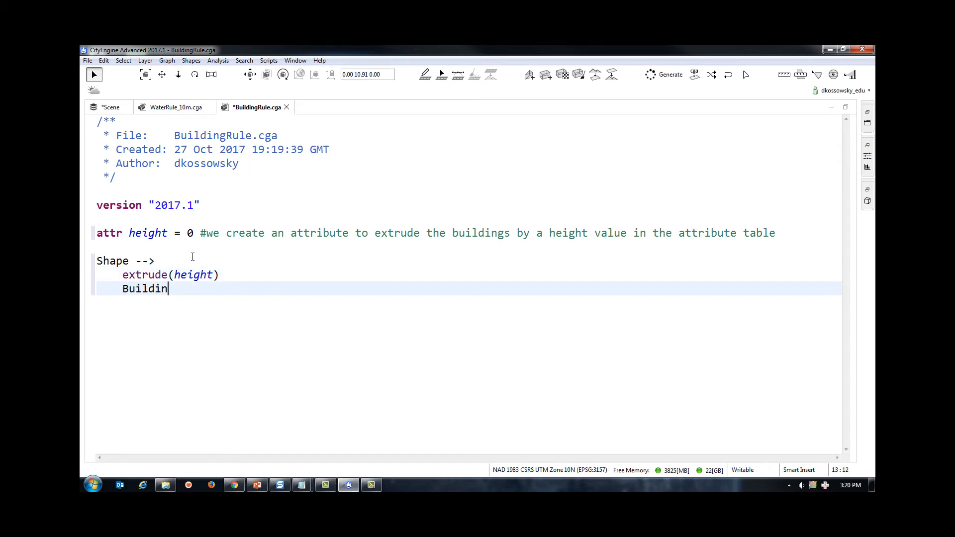
pyautogui.write('g')
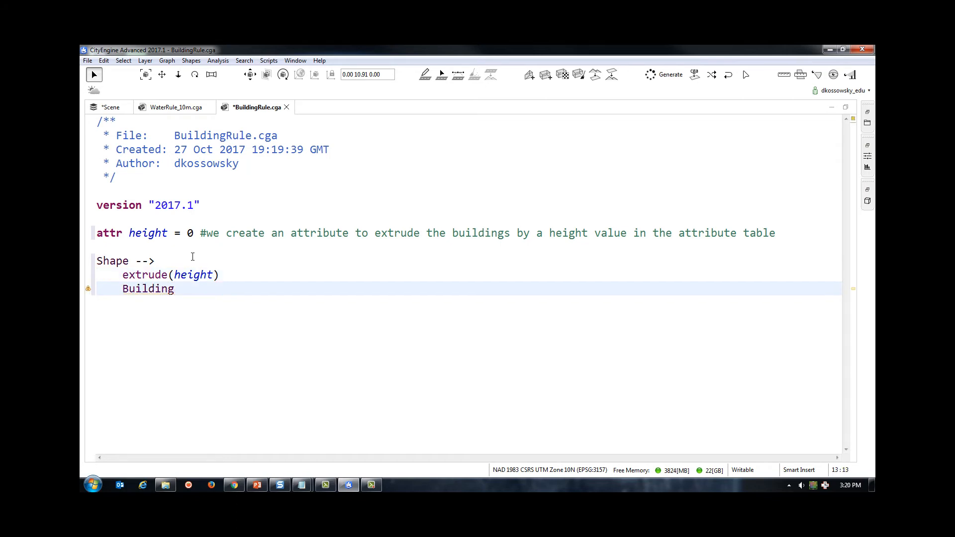
pyautogui.write('Building -->')
pyautogui.write('case touches(all')
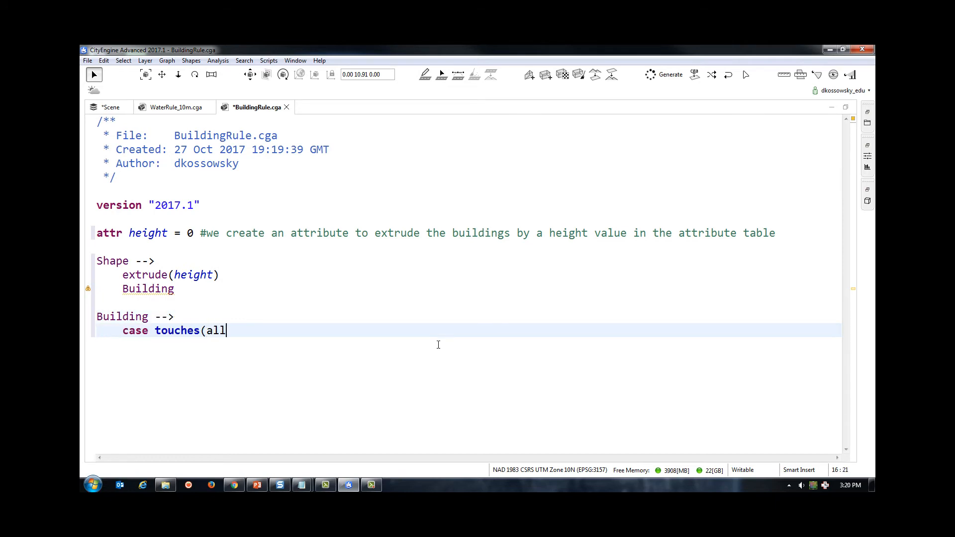
# Write the touches "water" case colouring the building red (1,0,0), with a comment explaining it.
pyautogui.write(',"water") :color')
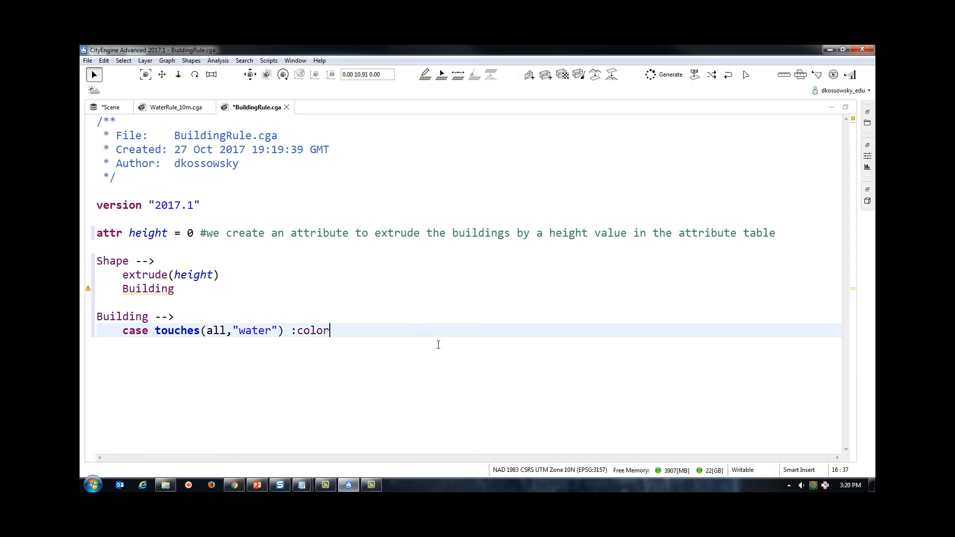
pyautogui.write('(1,')
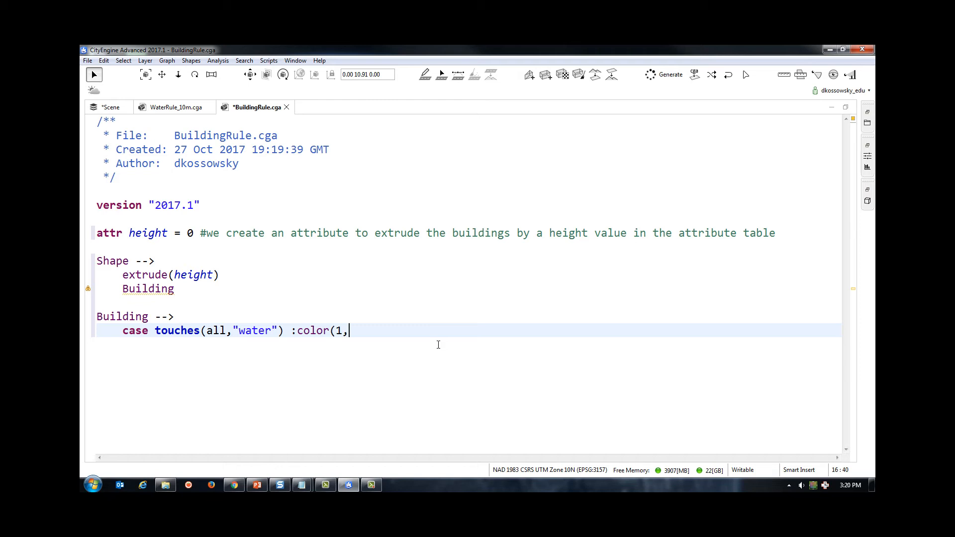
pyautogui.write('0,0) X/')
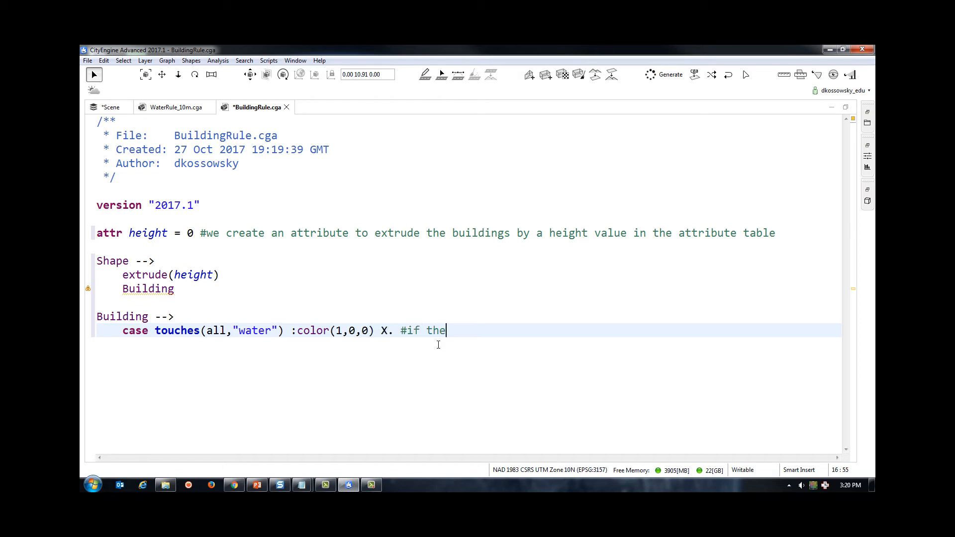
pyautogui.write('building touche')
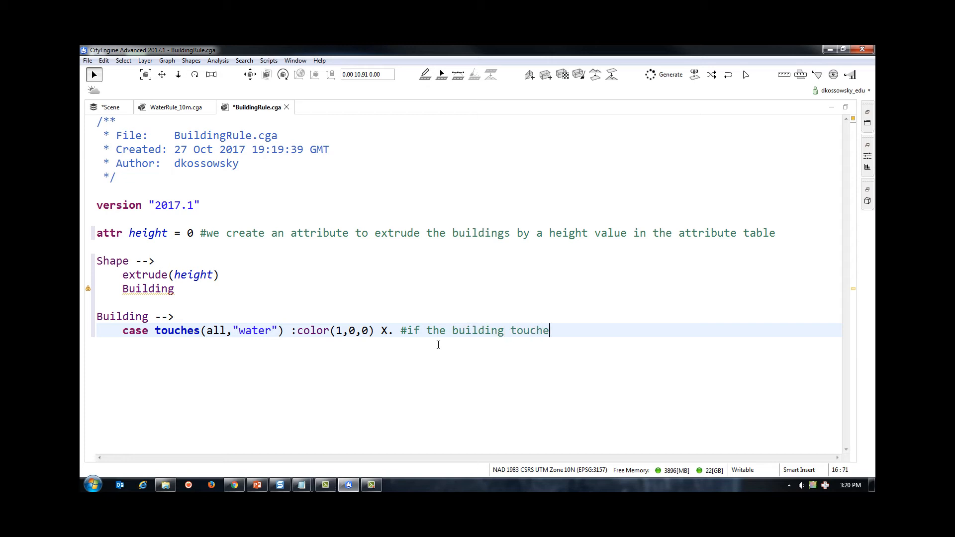
pyautogui.write('s water, then it will turn red')
pyautogui.write('else: #el')
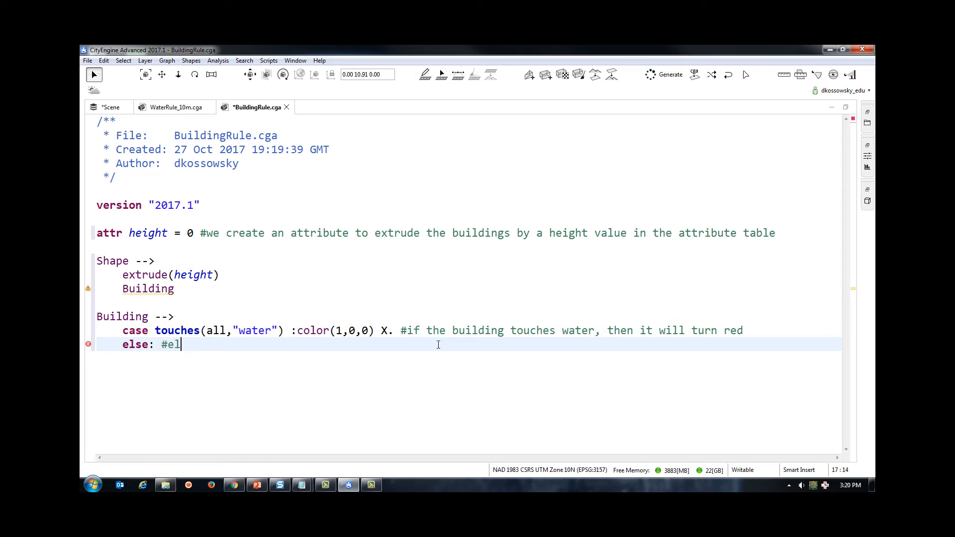
# Add the else branch with a comment that non-touching buildings use a texture rule preinstalled with CityEngine.
pyautogui.write('se, if the building')
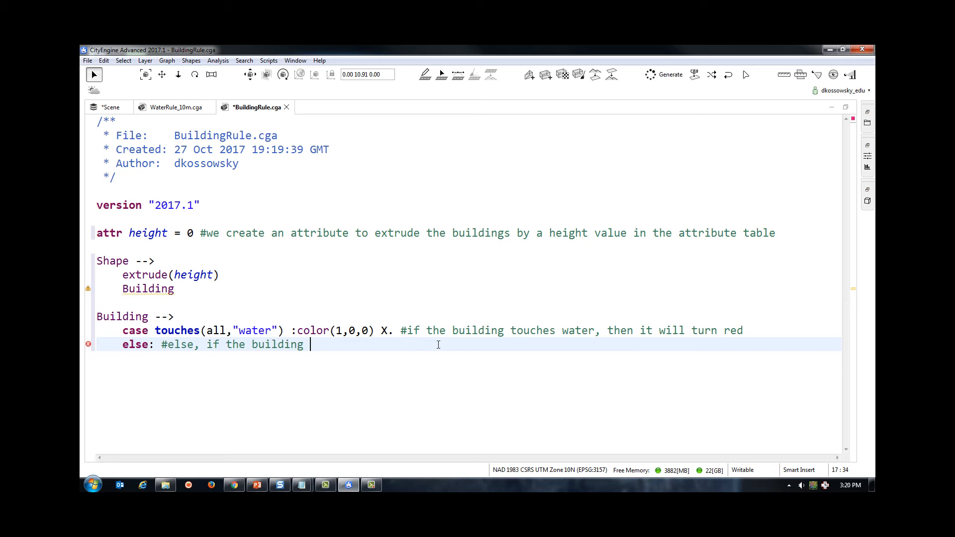
pyautogui.write('does not touch water, then we will texture it with a')
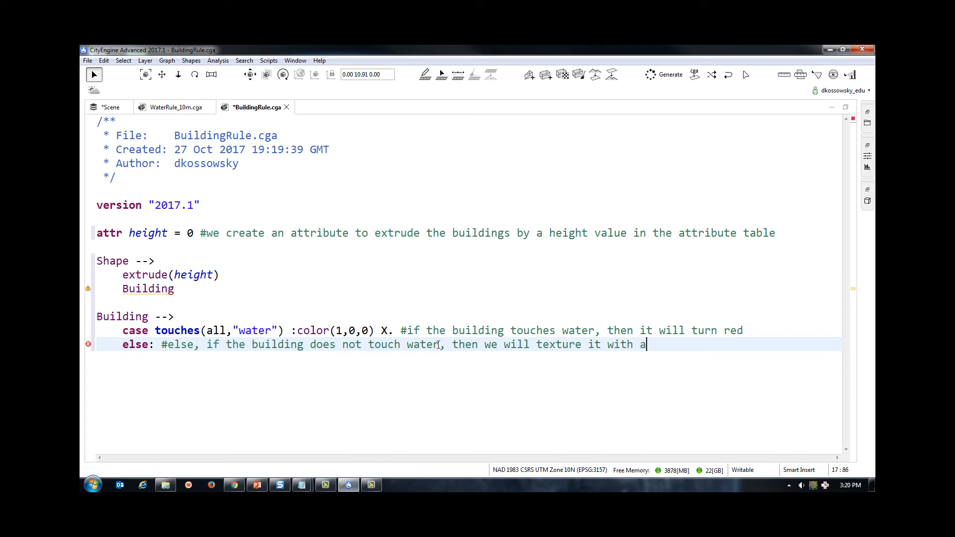
pyautogui.write('texture rule')
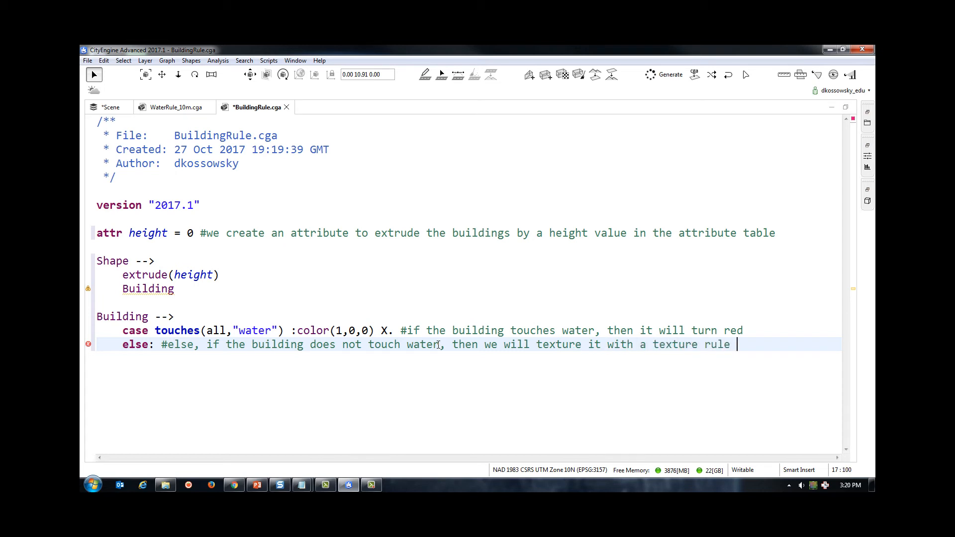
pyautogui.write('that comes')
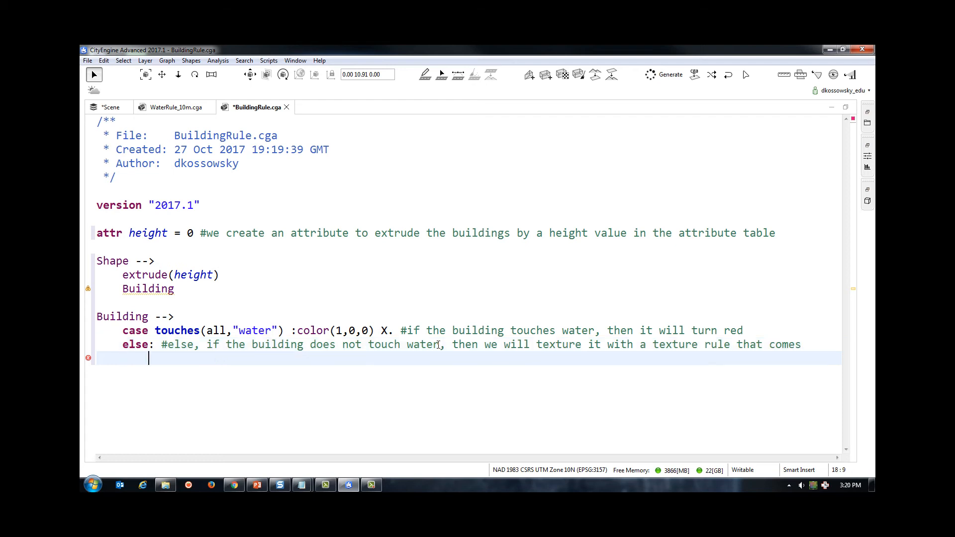
pyautogui.write('#preinstal')
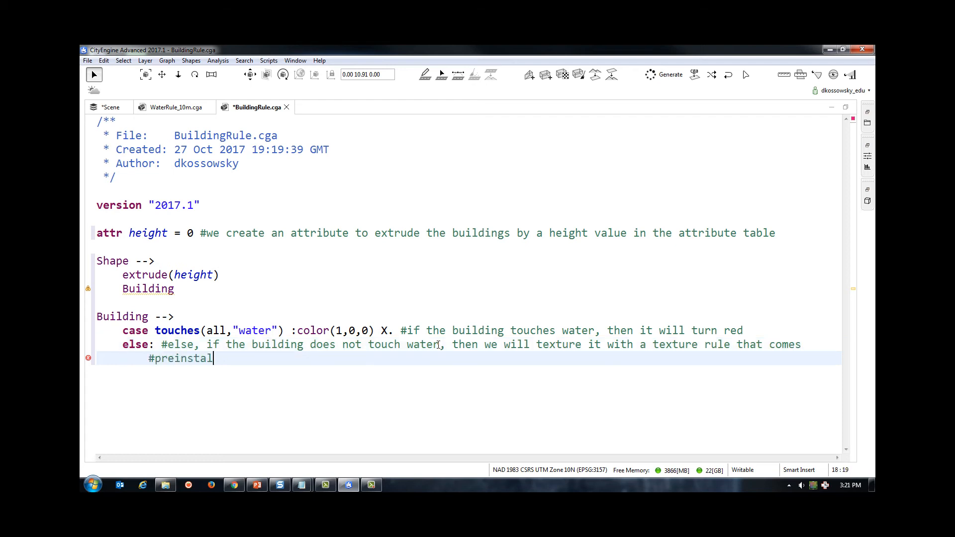
pyautogui.write('led with CityEngine')
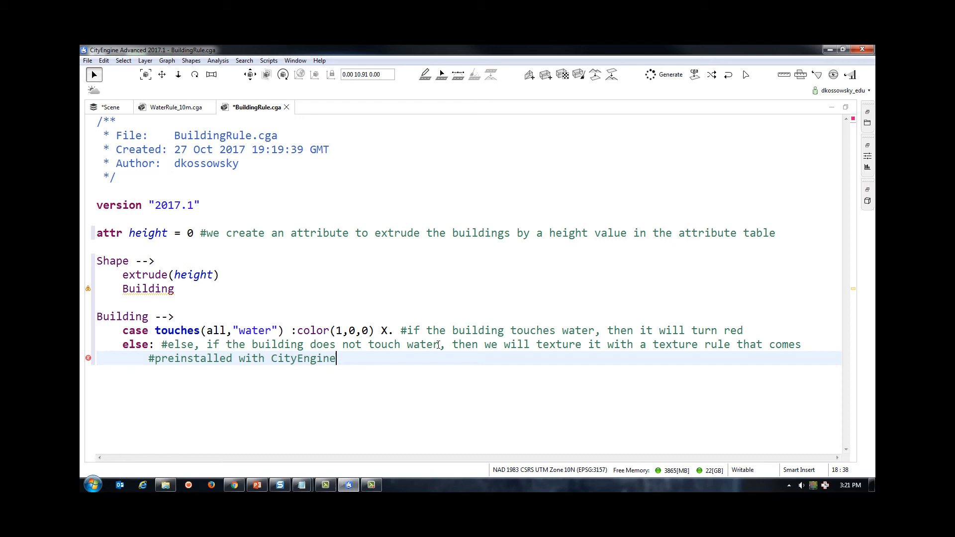
pyautogui.write('.')
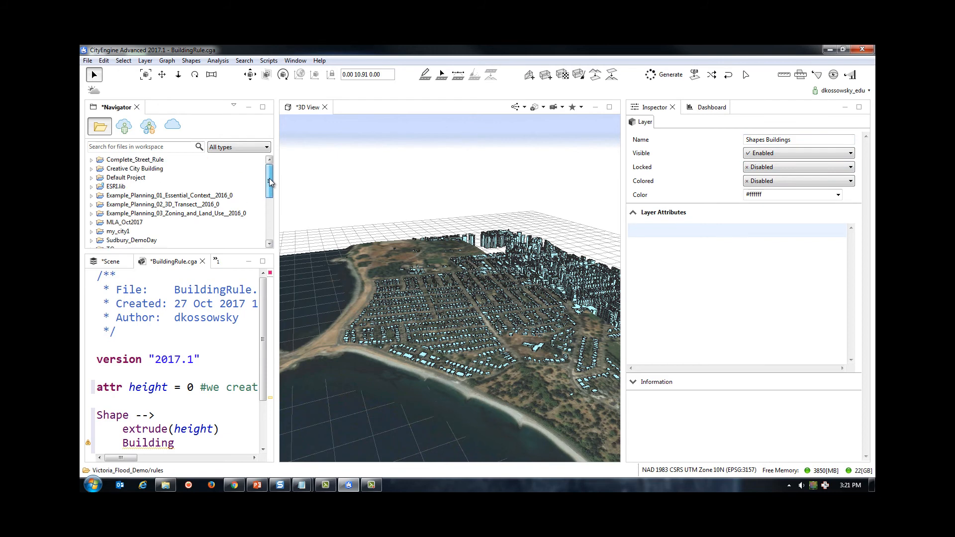
# Expand ESRI.lib down to its Buildings rules to locate Building_From_Footprint.cga.
pyautogui.click(116, 187)
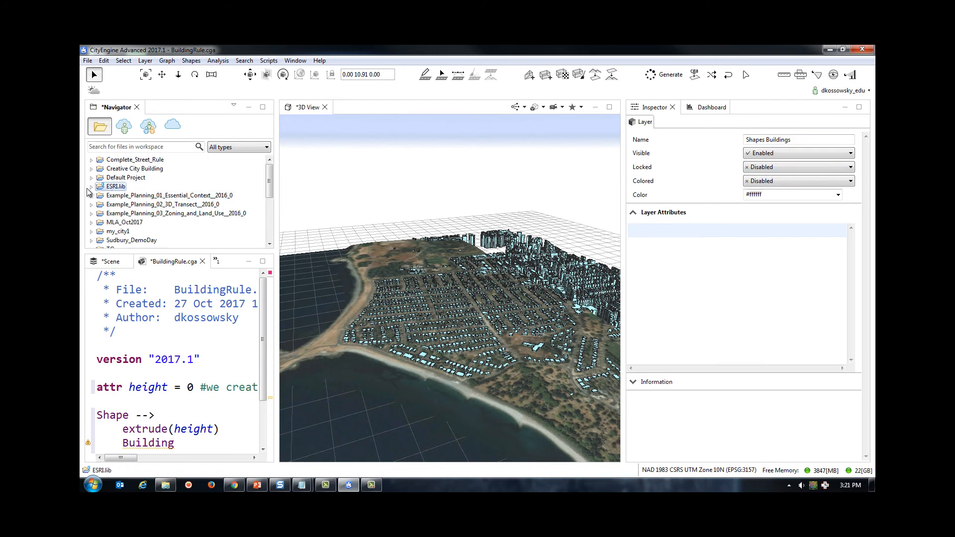
pyautogui.click(91, 187)
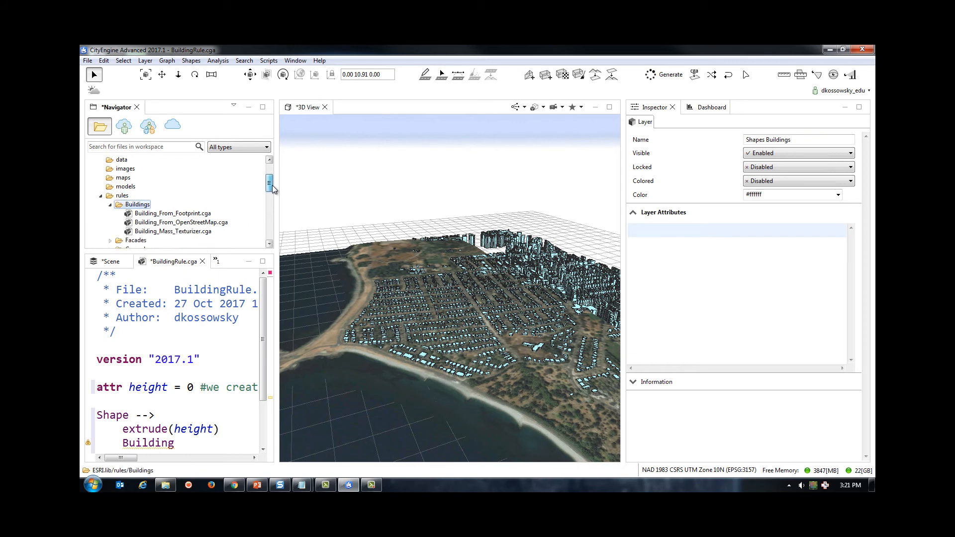
pyautogui.click(174, 204)
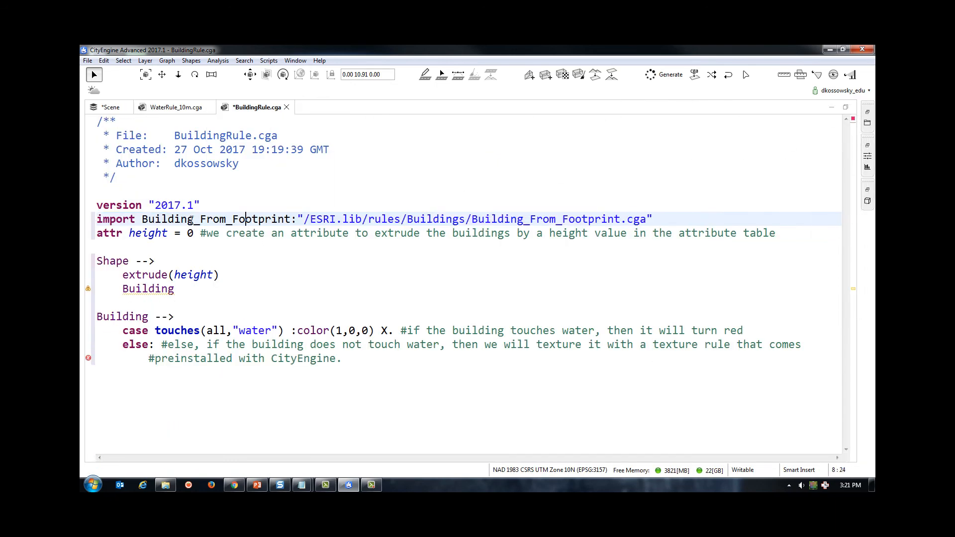
# Import Building_From_Footprint.cga, call Building_From_Footprint.Generate in the else branch, and save the rule.
pyautogui.doubleClick(216, 218)
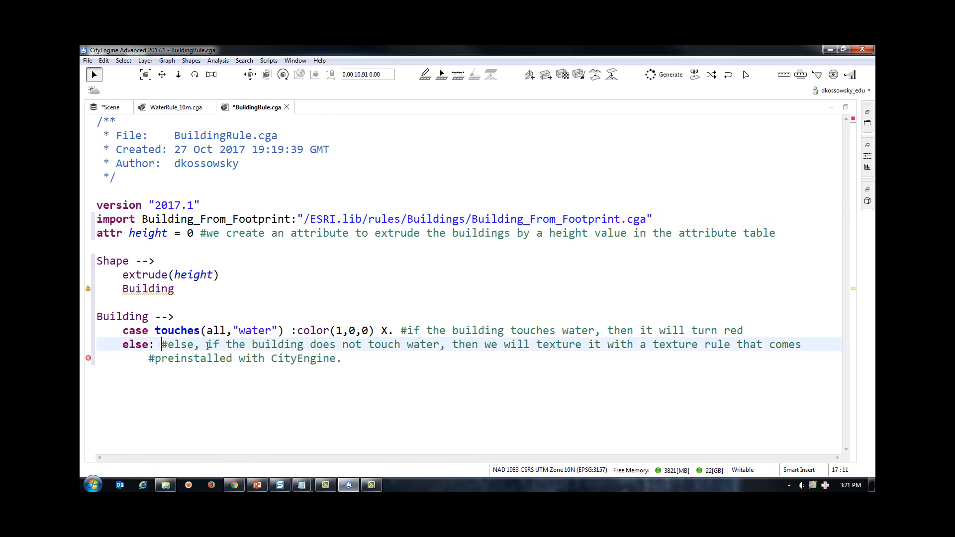
pyautogui.write('Building_From_Footprint.Ge')
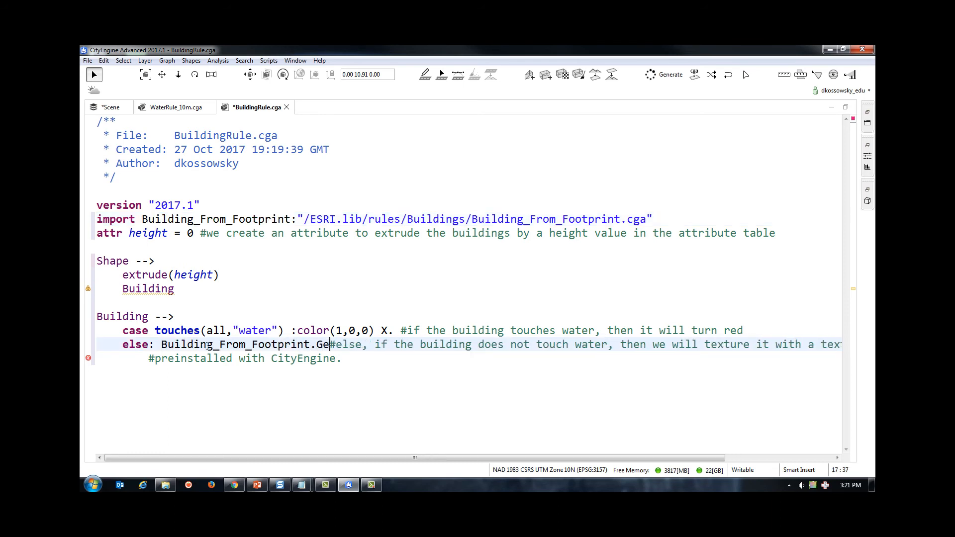
pyautogui.write('nerate')
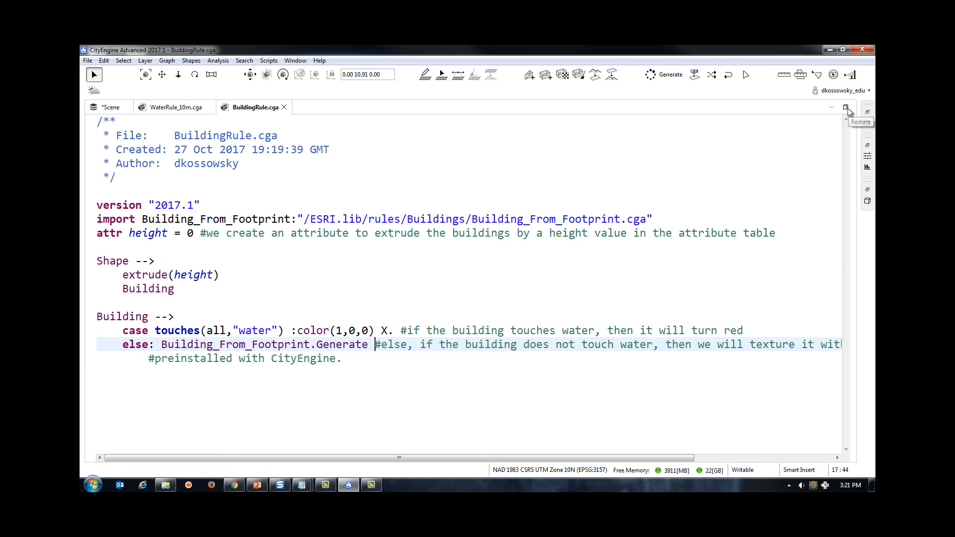
pyautogui.click(846, 108)
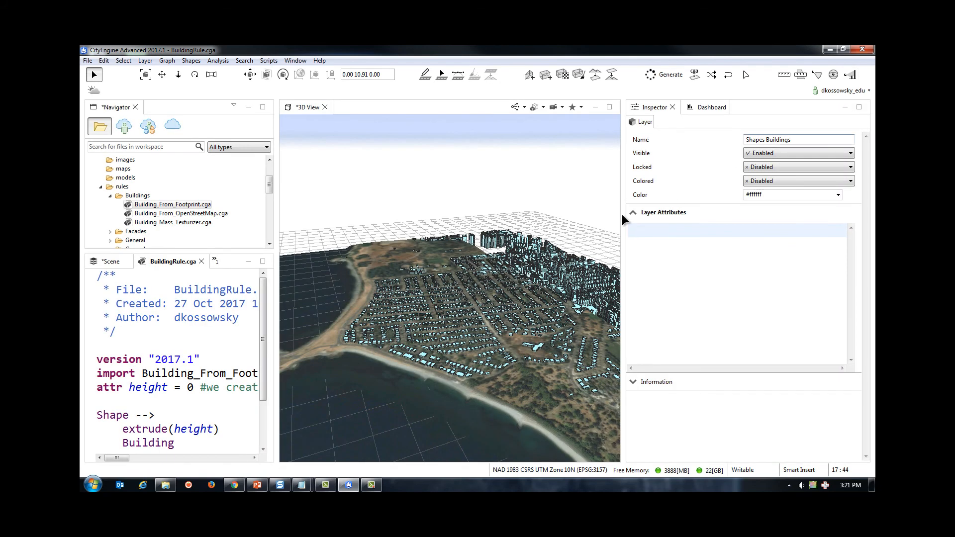
# Select all 2234 Shapes Buildings objects and assign BuildingRule.cga as their rule file.
pyautogui.click(111, 261)
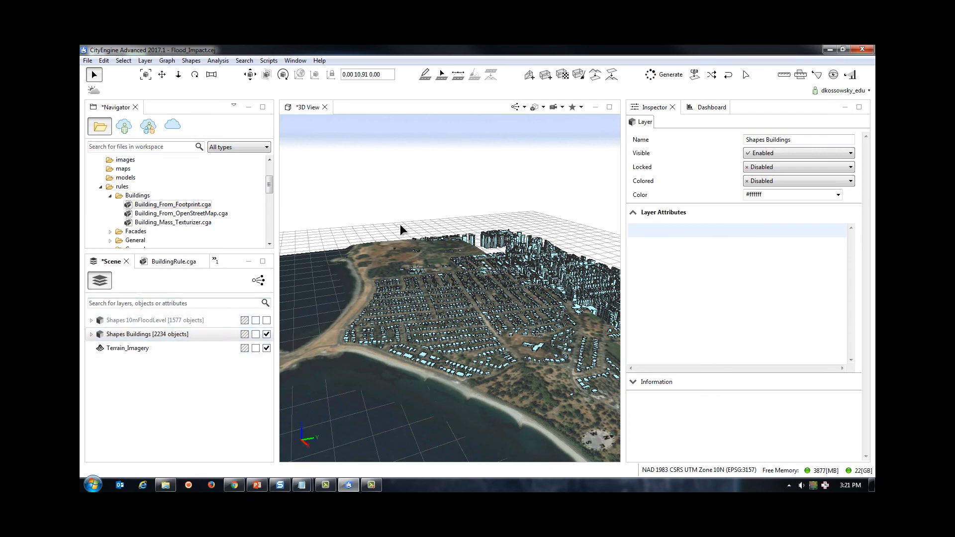
pyautogui.click(840, 173)
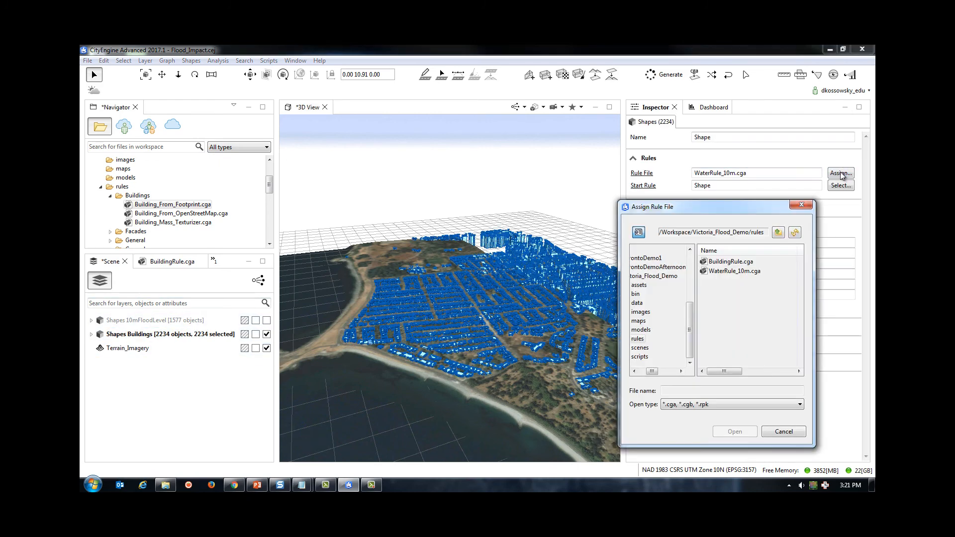
pyautogui.click(731, 262)
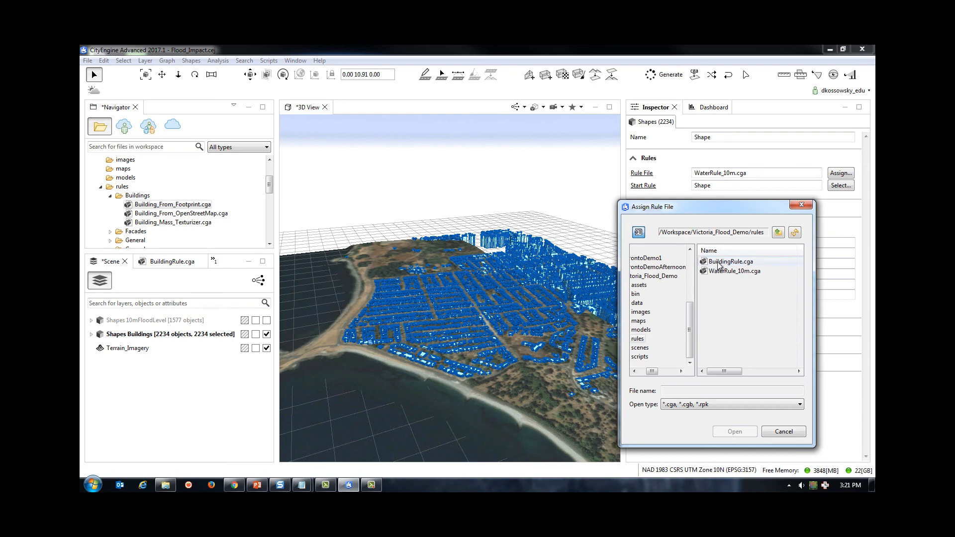
pyautogui.click(783, 432)
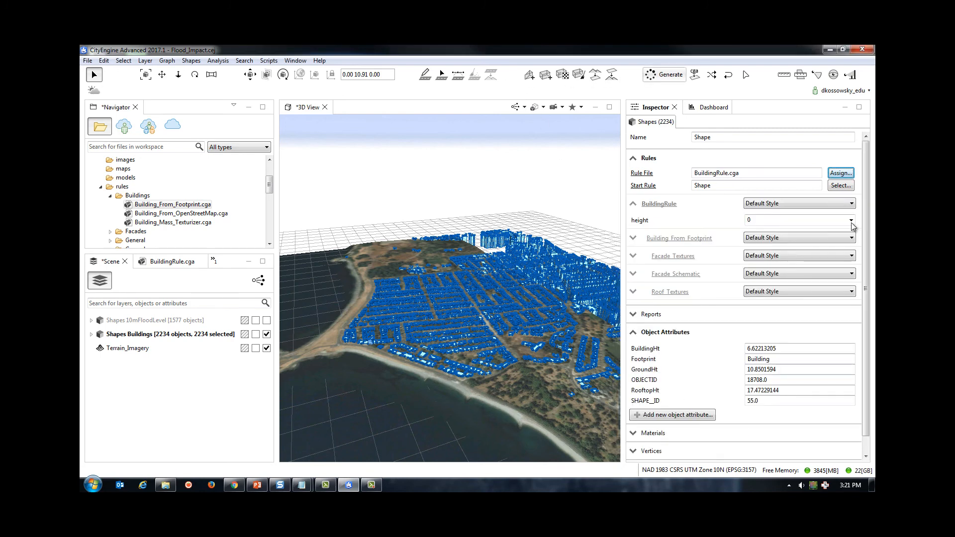
# Generate models for the 2234 building shapes so water-touching buildings appear red.
pyautogui.click(663, 74)
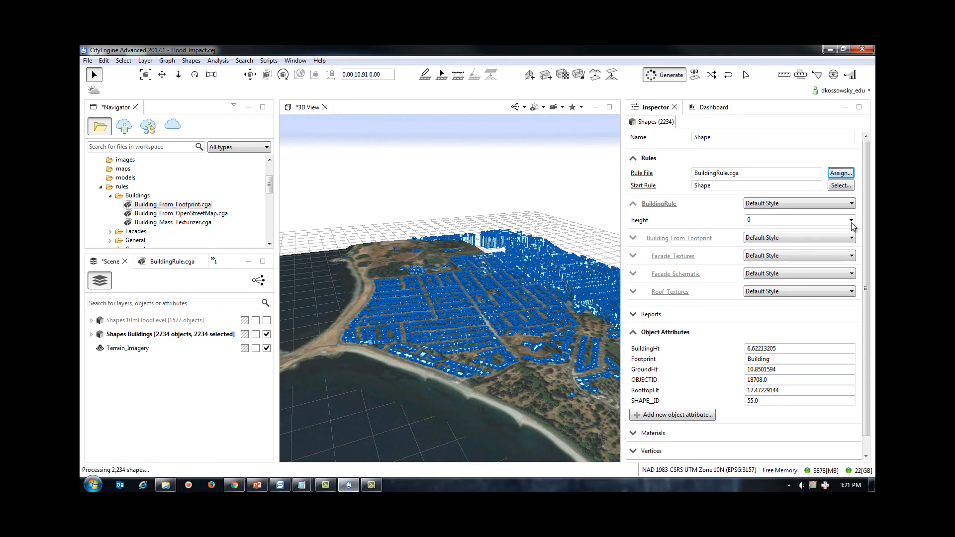
pyautogui.click(664, 74)
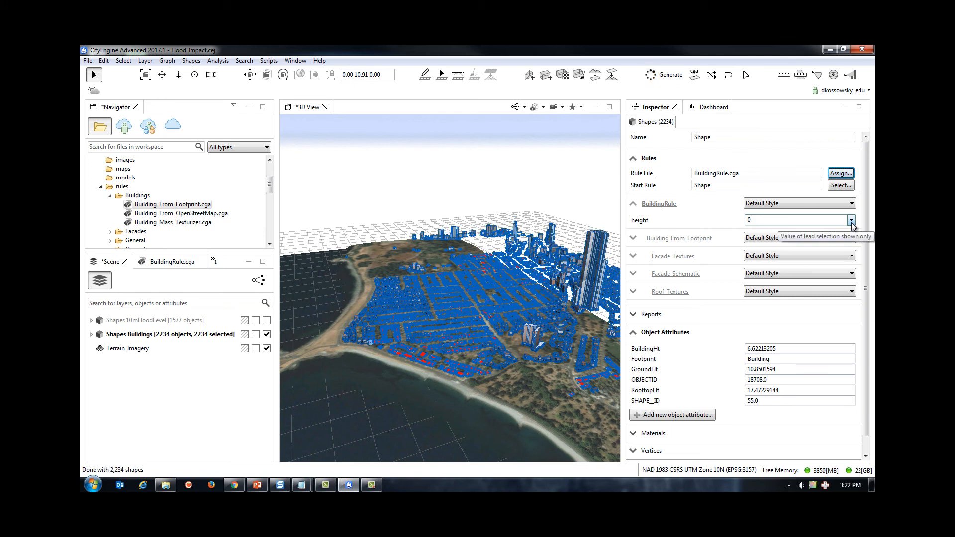
pyautogui.click(851, 220)
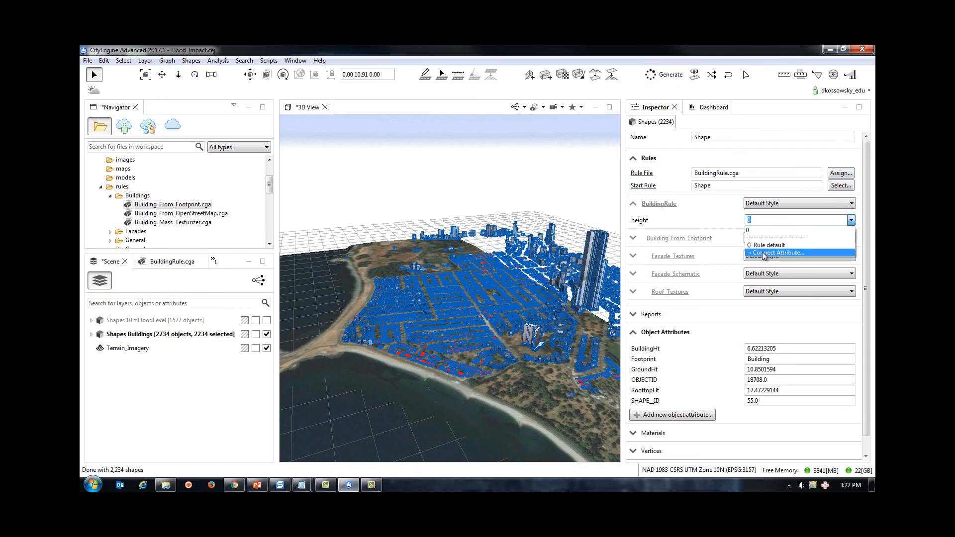
# Connect the height attribute to the Shapes Buildings layer's BuildingHt field.
pyautogui.click(776, 253)
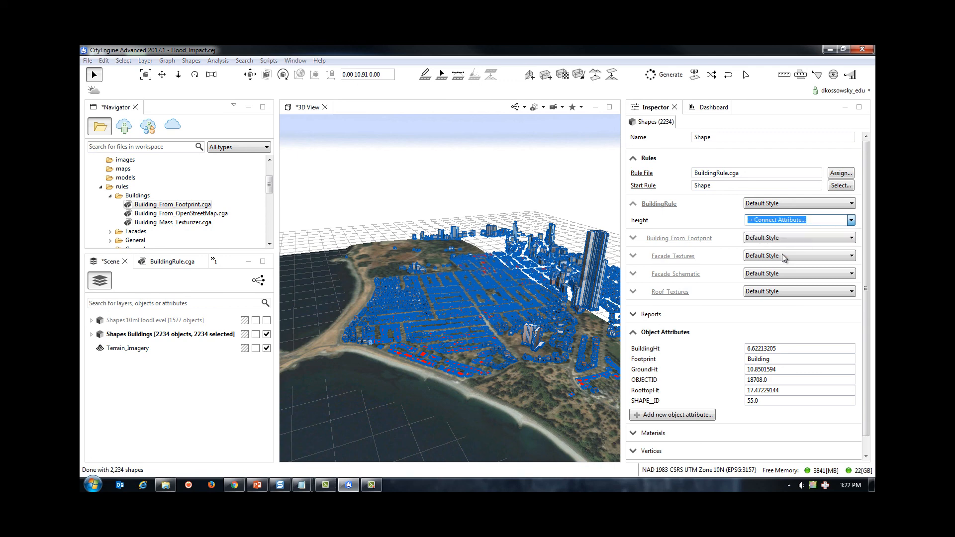
pyautogui.click(798, 220)
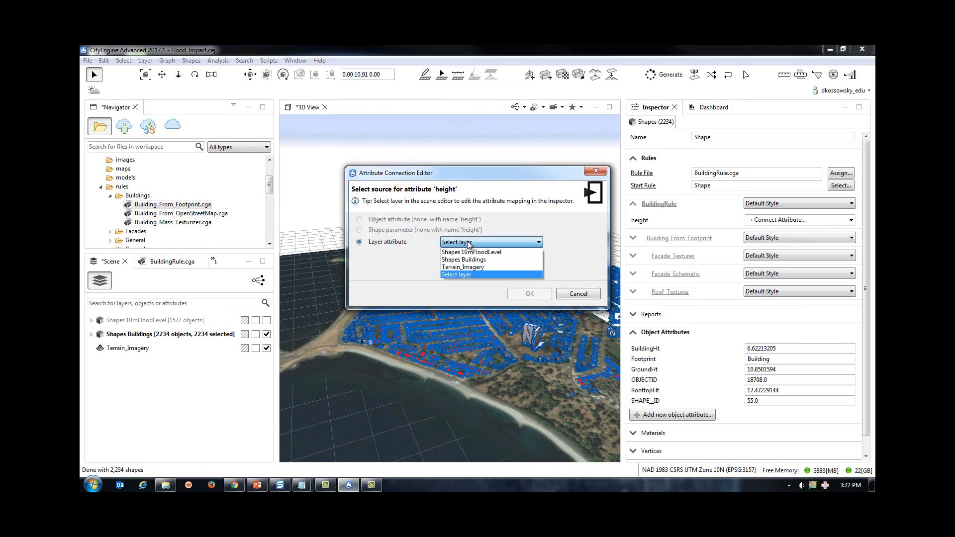
pyautogui.click(464, 260)
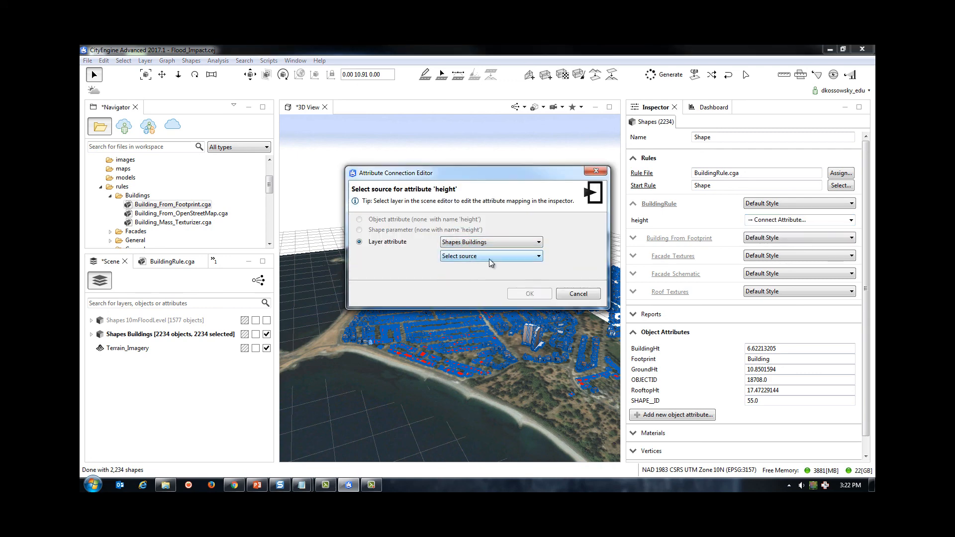
pyautogui.click(490, 256)
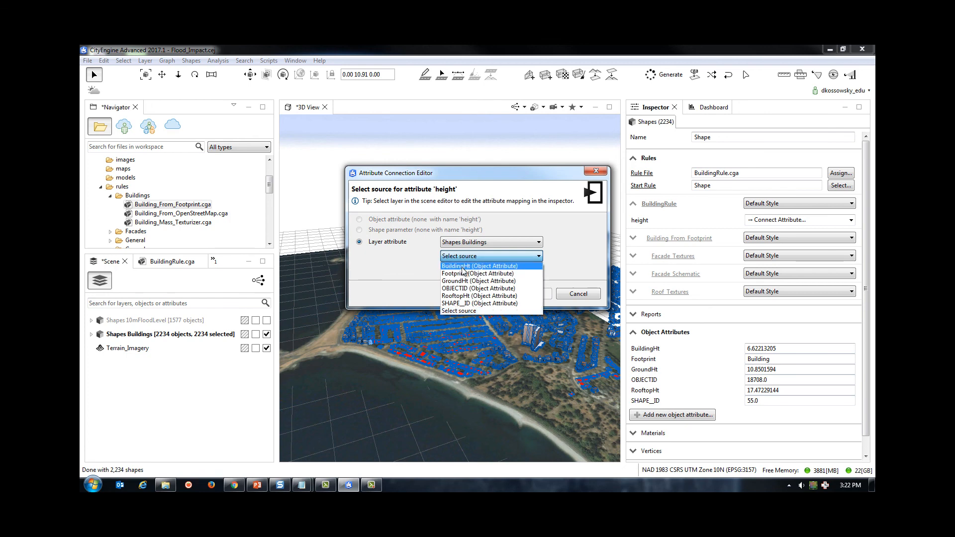
pyautogui.click(478, 266)
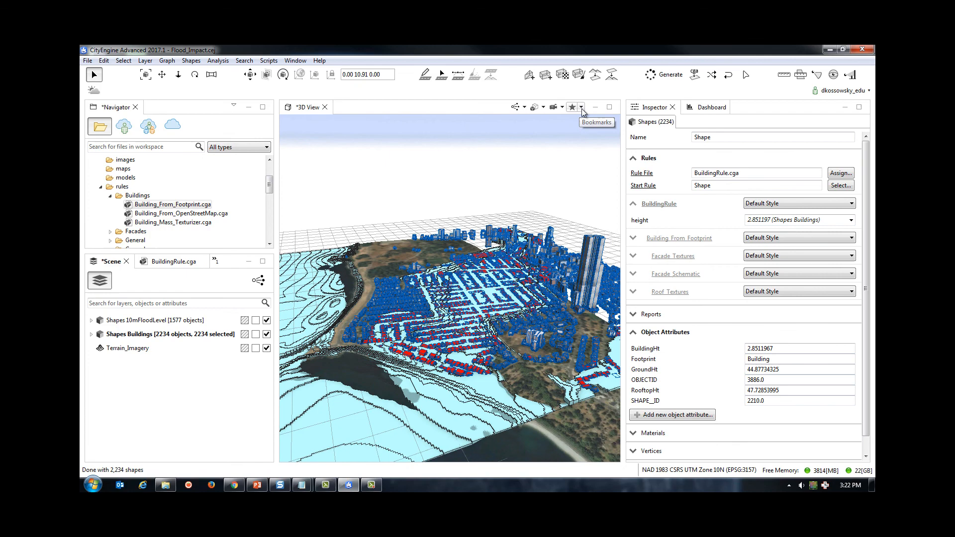
# Maximize the 3D View to show the flood scene full-window.
pyautogui.click(552, 107)
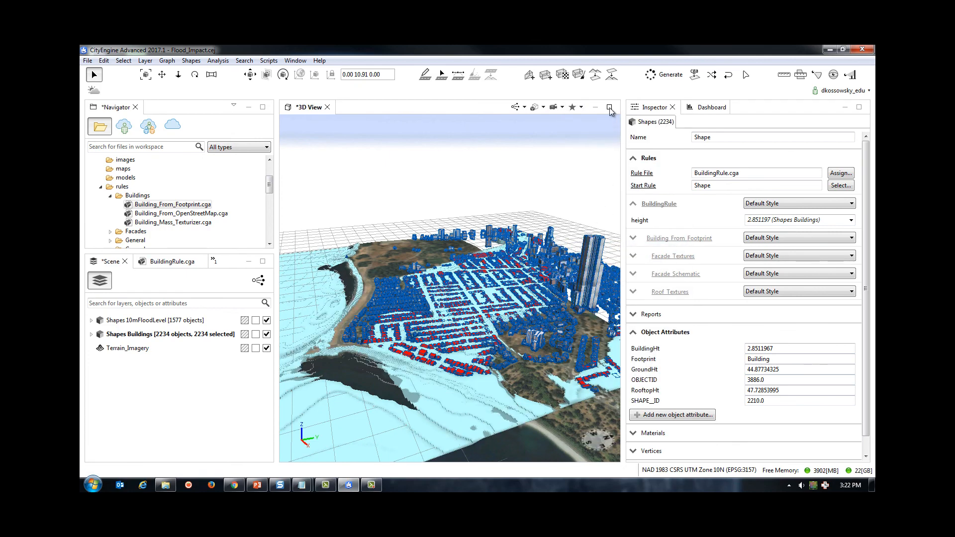
pyautogui.click(610, 107)
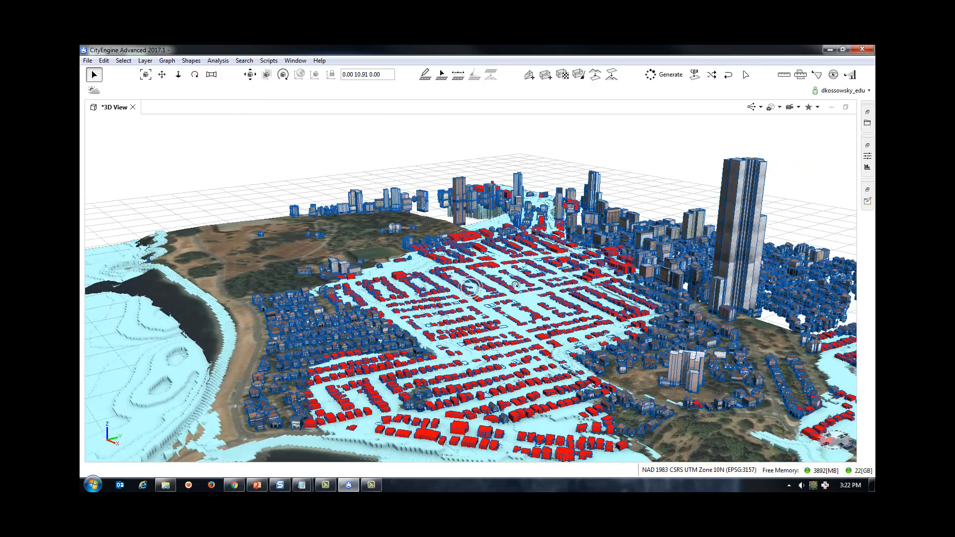